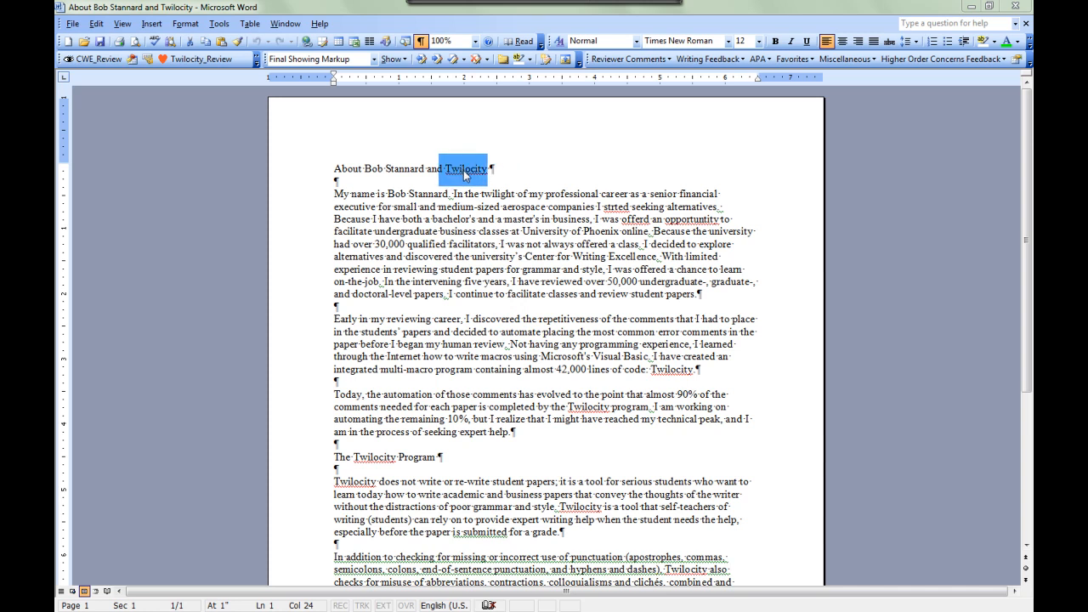
mouse_move(463, 179)
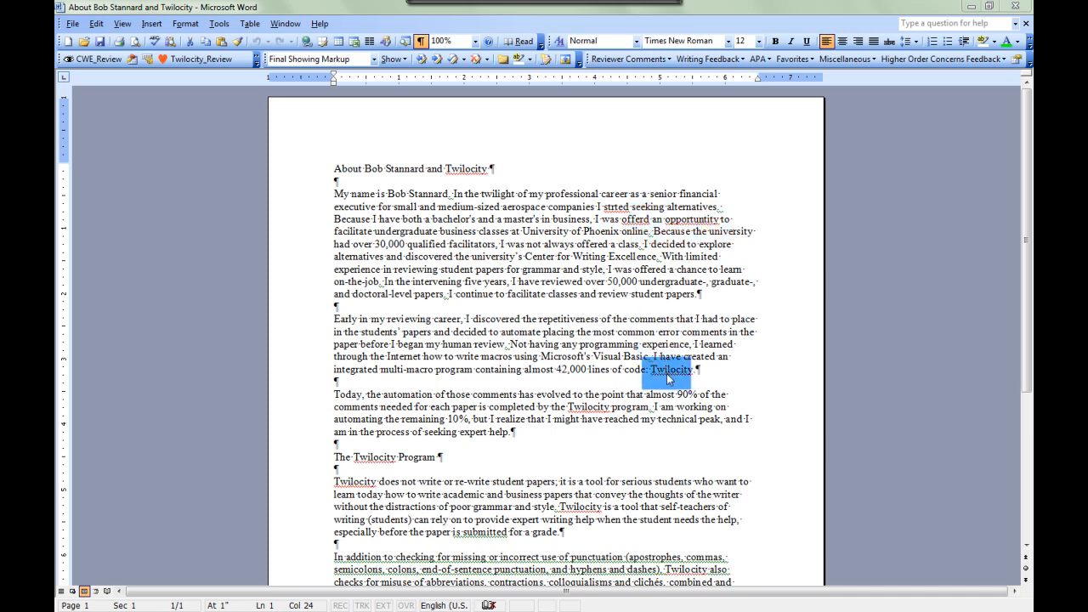
Select the flagged word Twilocity in paragraph two and browse toward the Tools menu's Options entry.
double_click(538, 482)
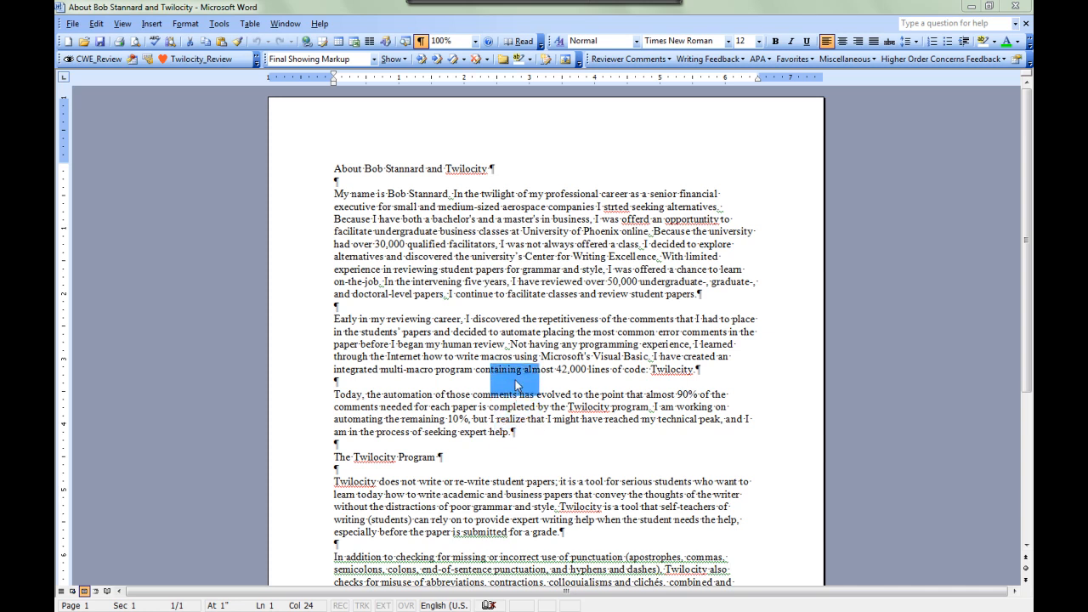
scroll(down, 3)
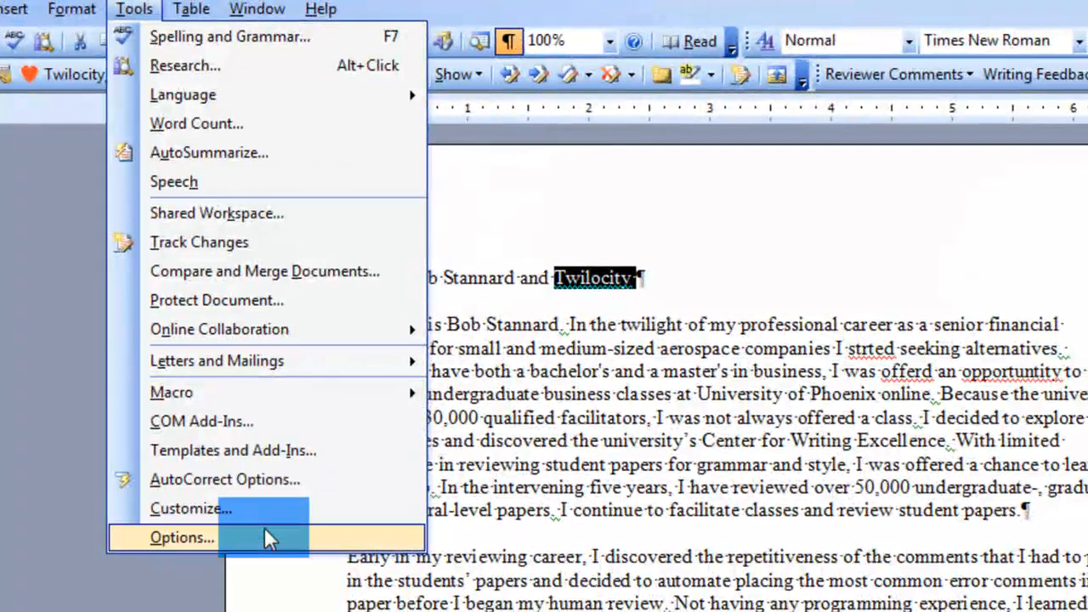
Show Spelling & Grammar in Options and keep Writing style set to Grammar & Style.
click(181, 537)
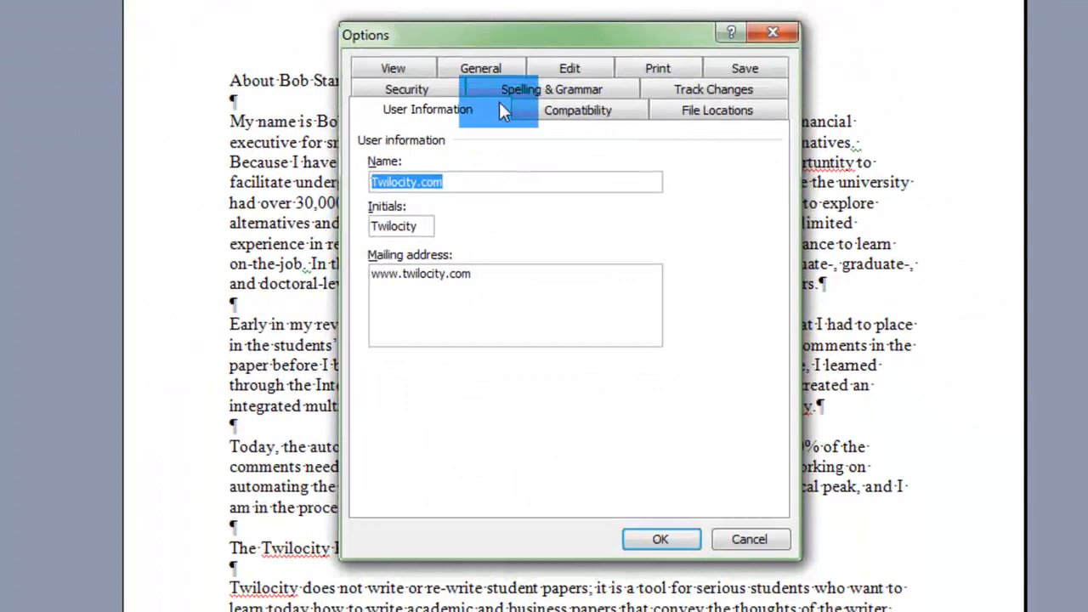
click(551, 88)
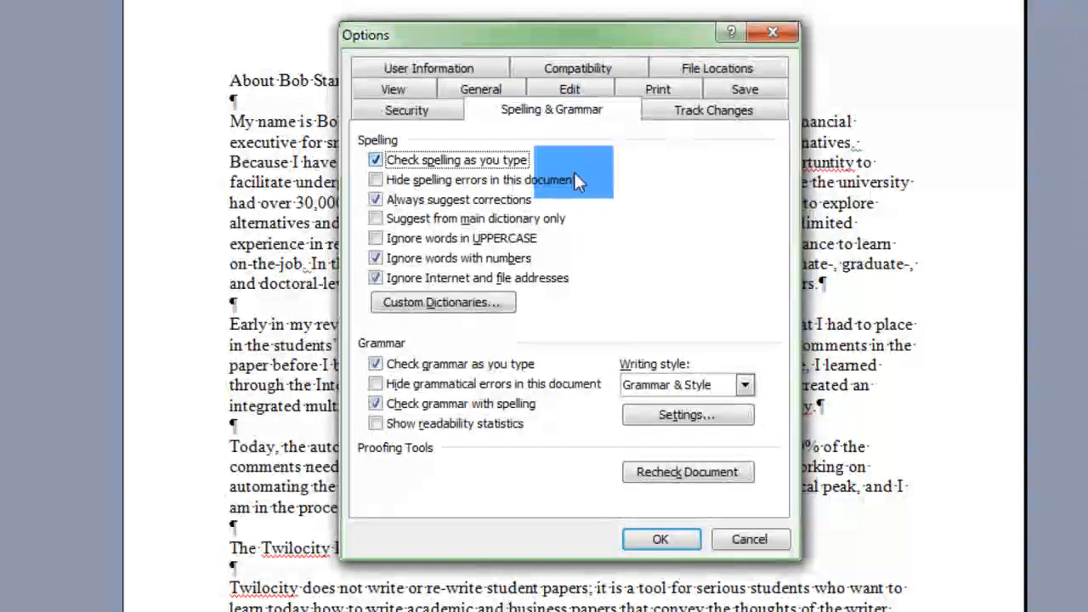
mouse_move(560, 217)
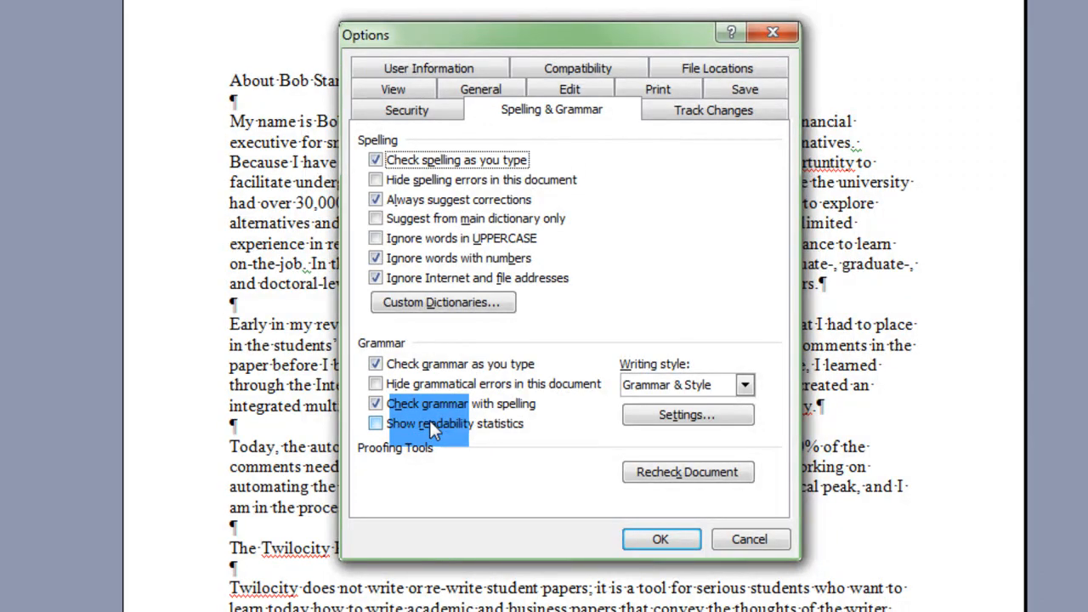
mouse_move(637, 370)
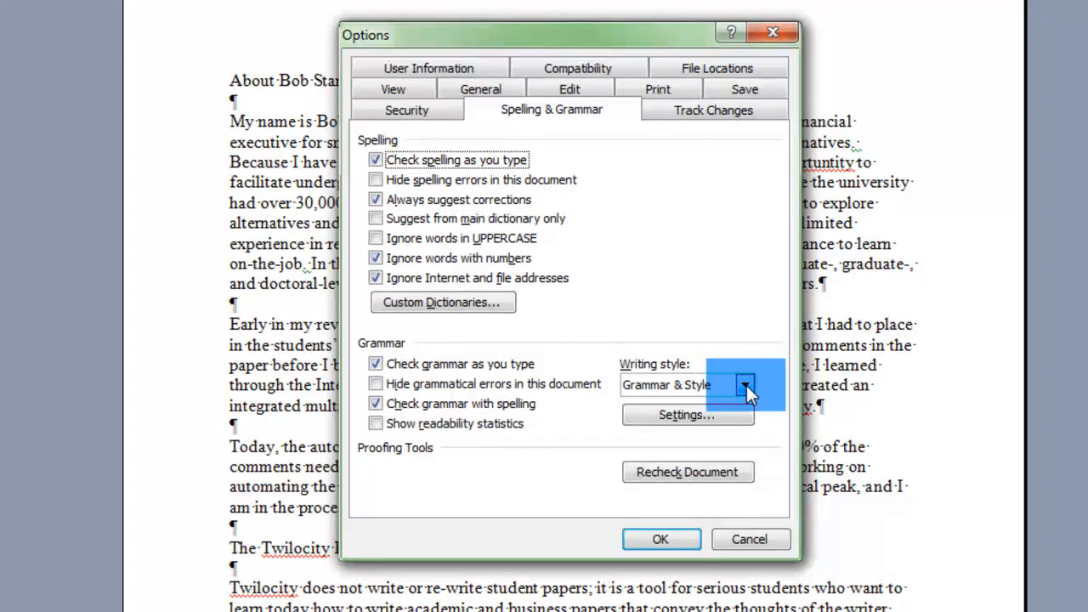
click(745, 384)
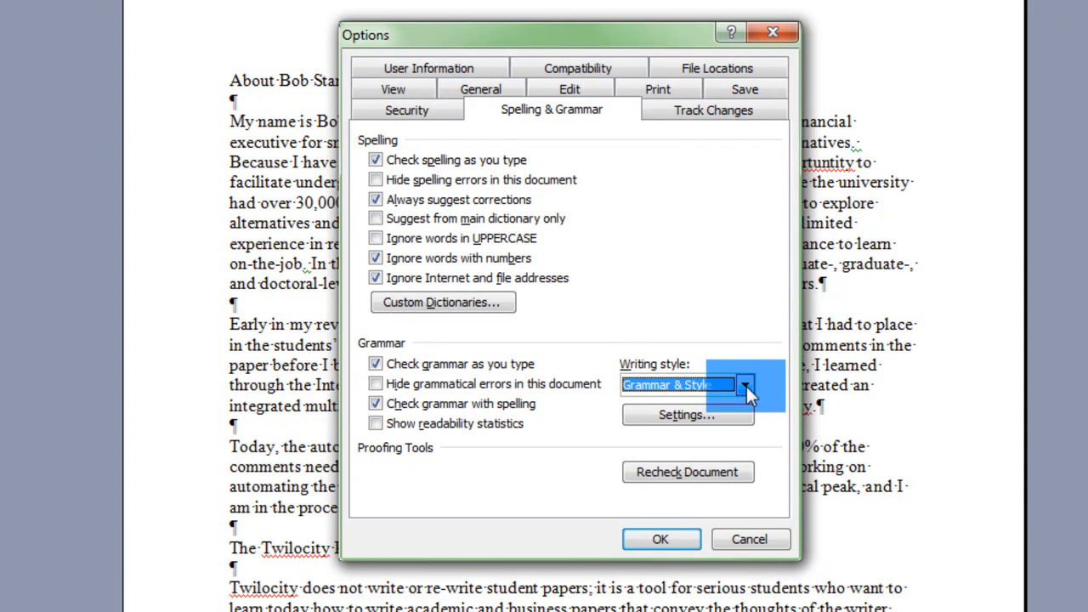
click(743, 385)
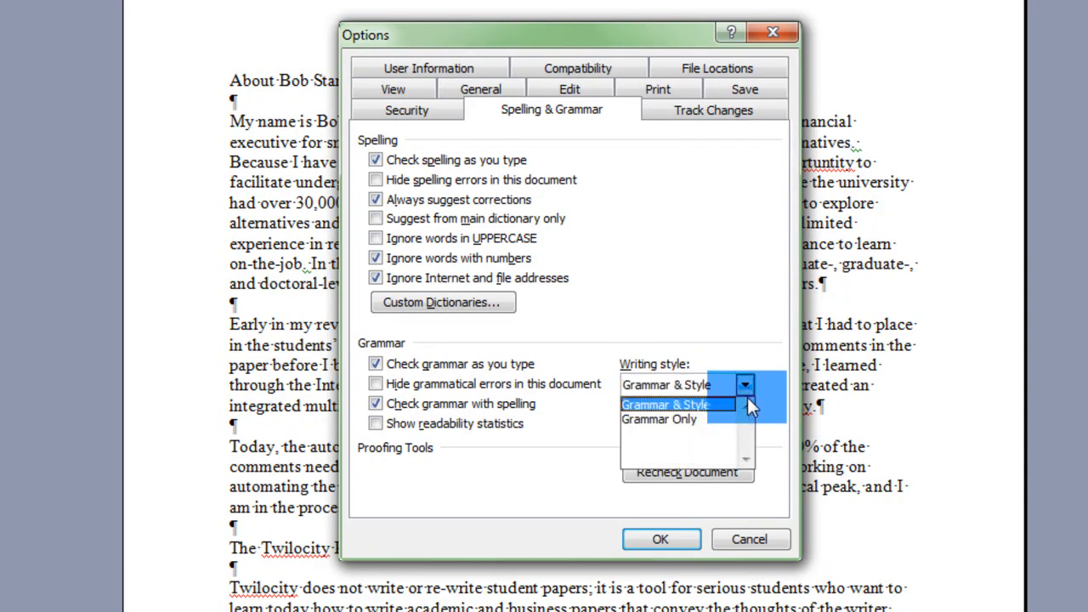
click(677, 404)
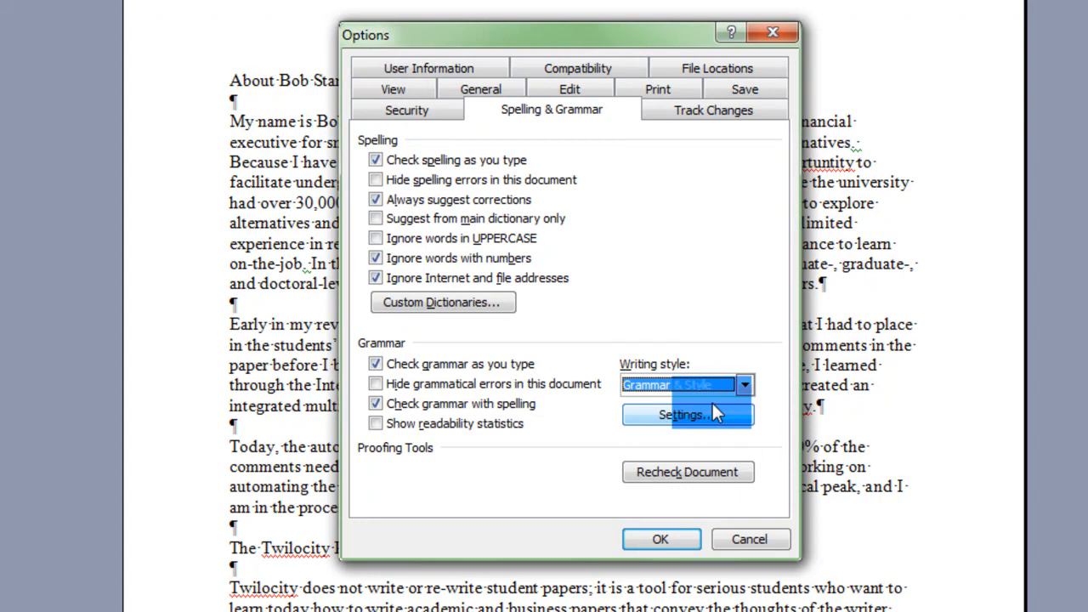
mouse_move(687, 416)
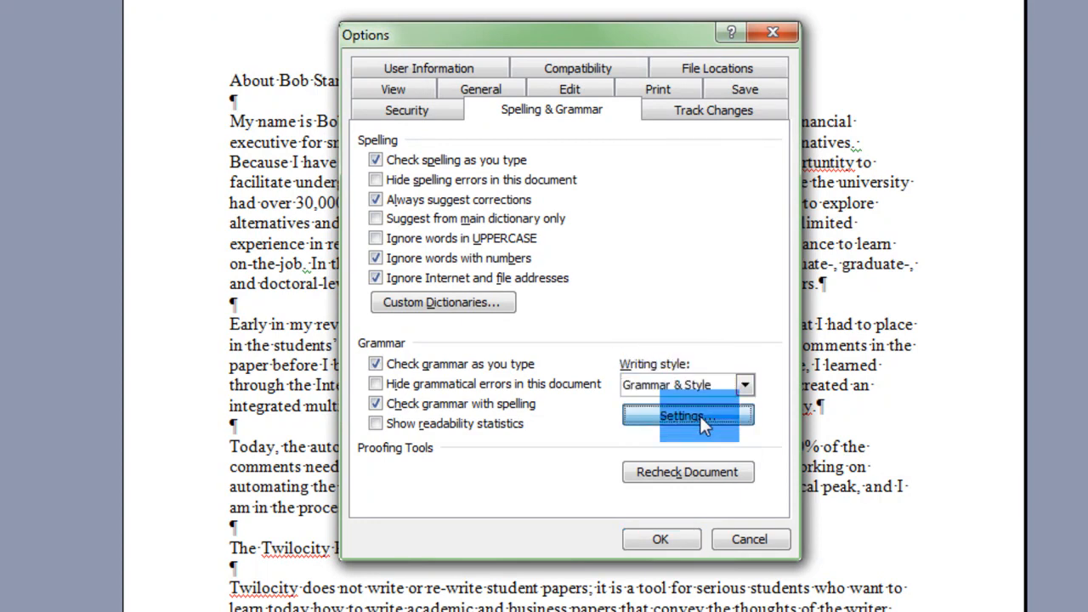
Review Grammar Settings: comma before last item always, two spaces between sentences, all style checks on.
click(688, 416)
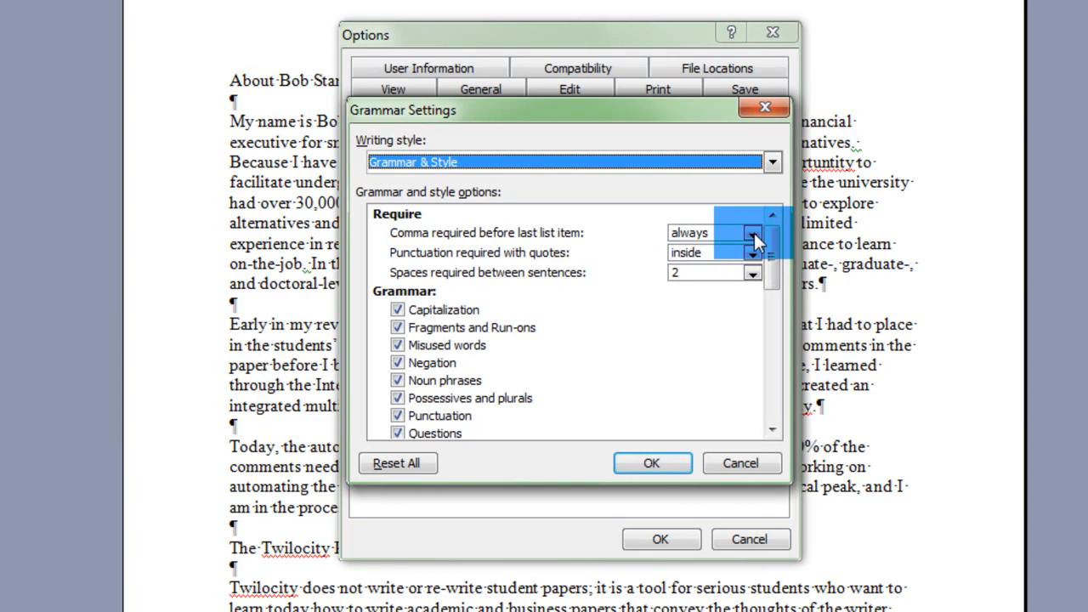
click(751, 232)
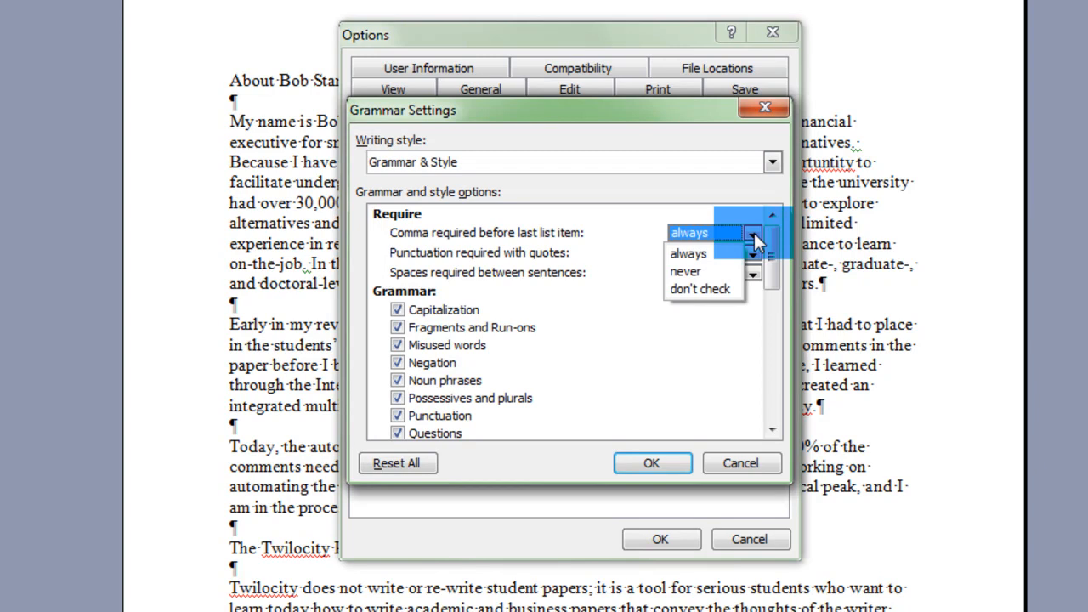
click(752, 252)
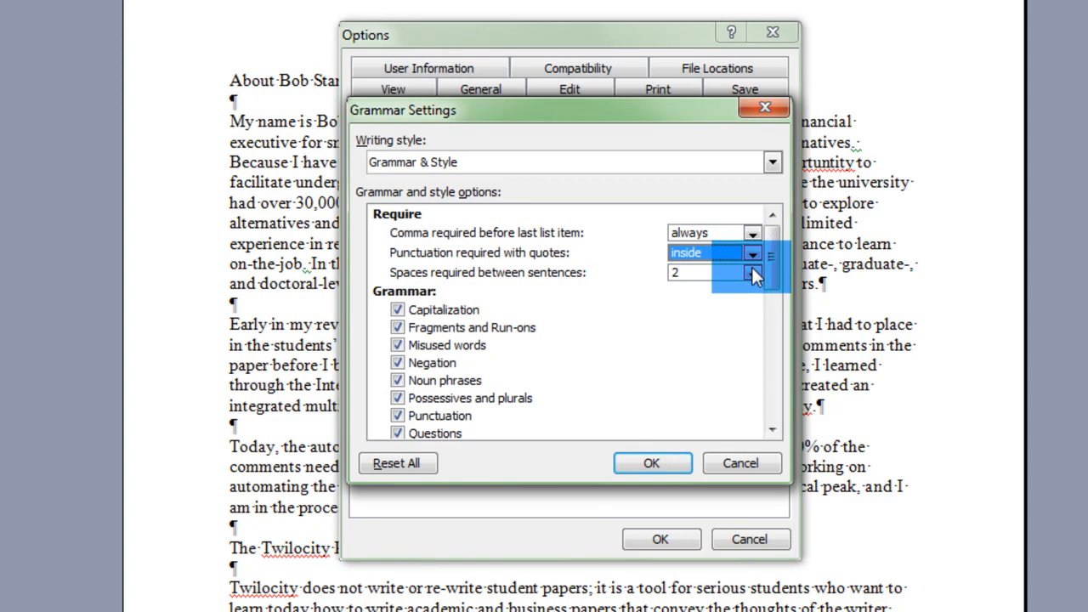
click(751, 272)
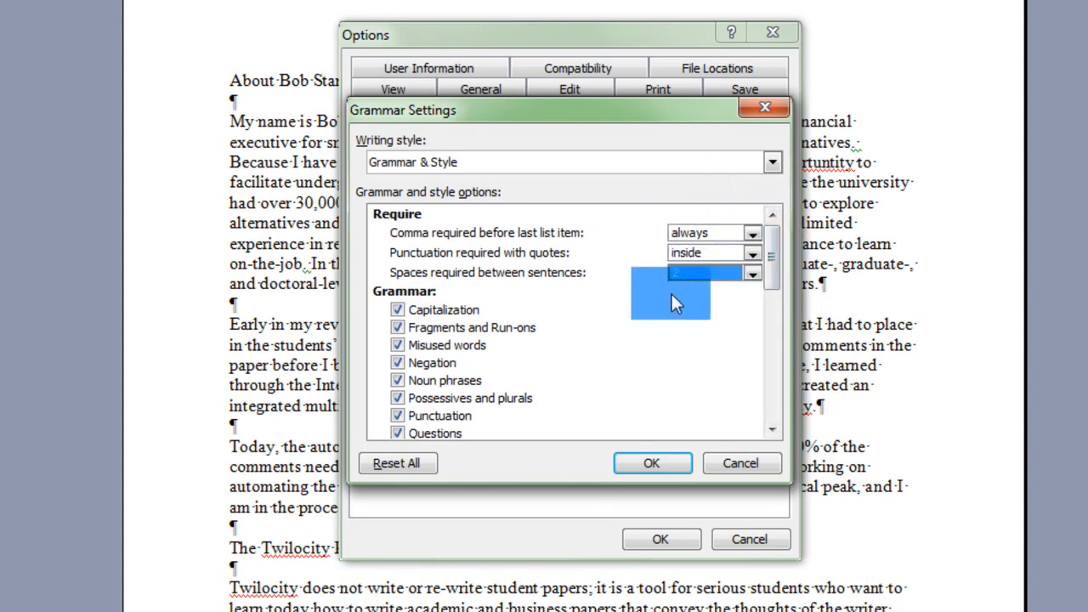
click(752, 272)
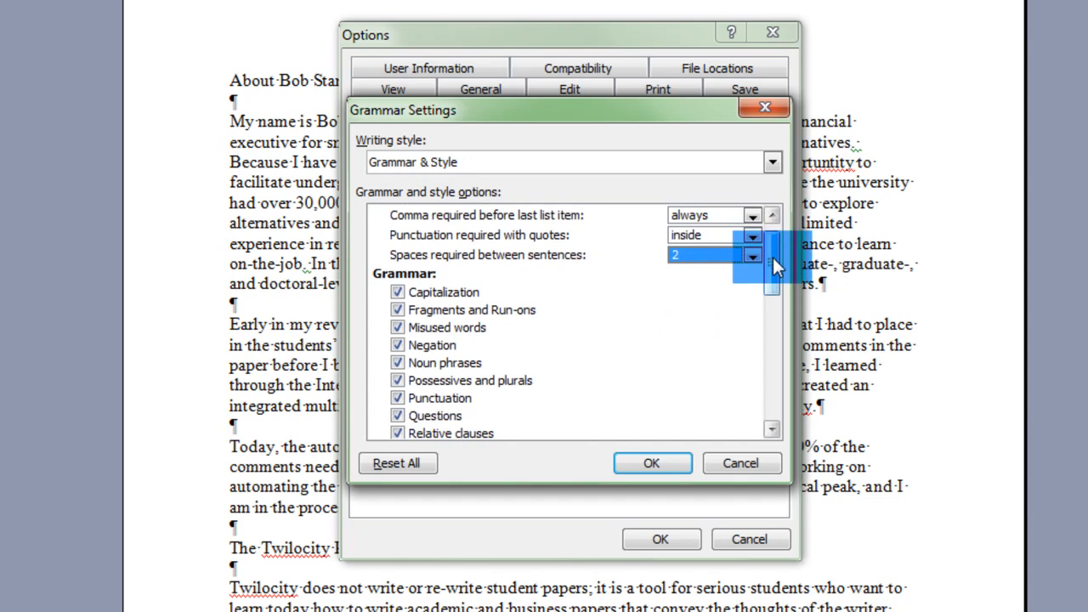
scroll(down, 3)
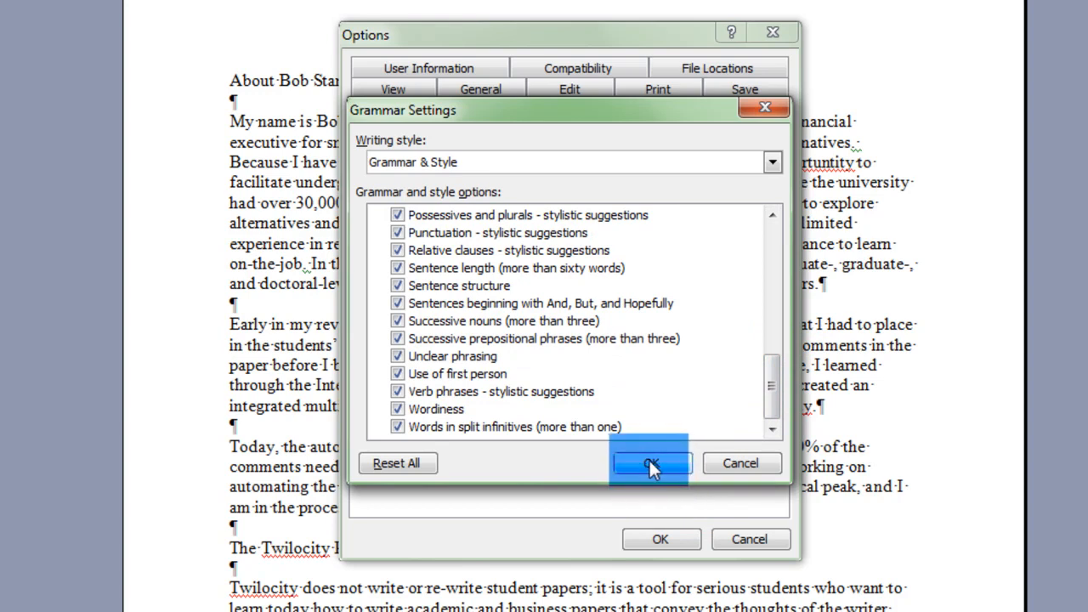
Accept the grammar rules, close Options, and reopen Tools > Options.
click(650, 463)
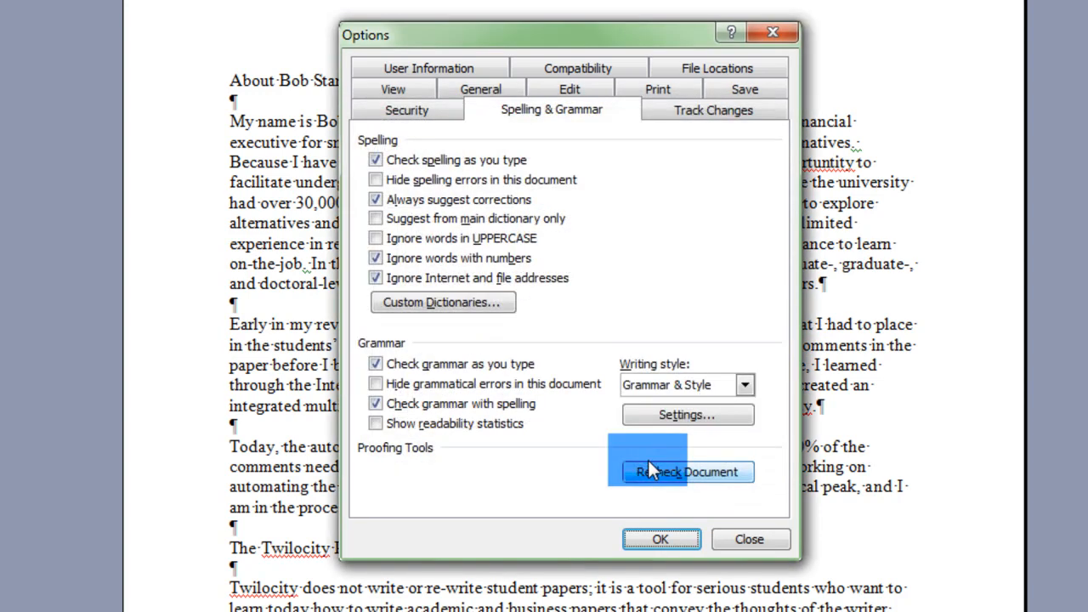
click(660, 539)
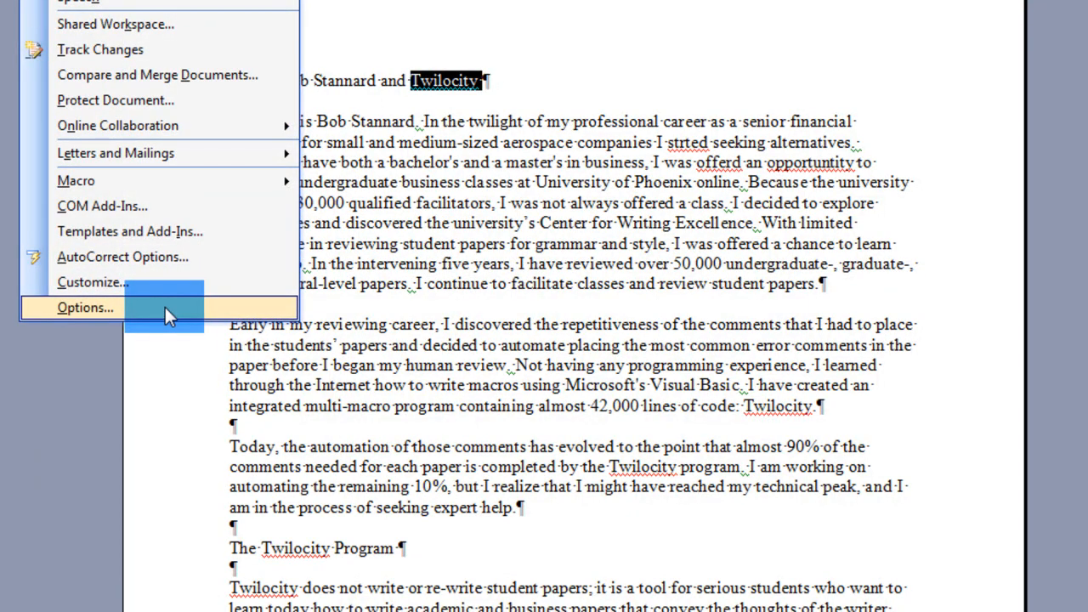
click(85, 307)
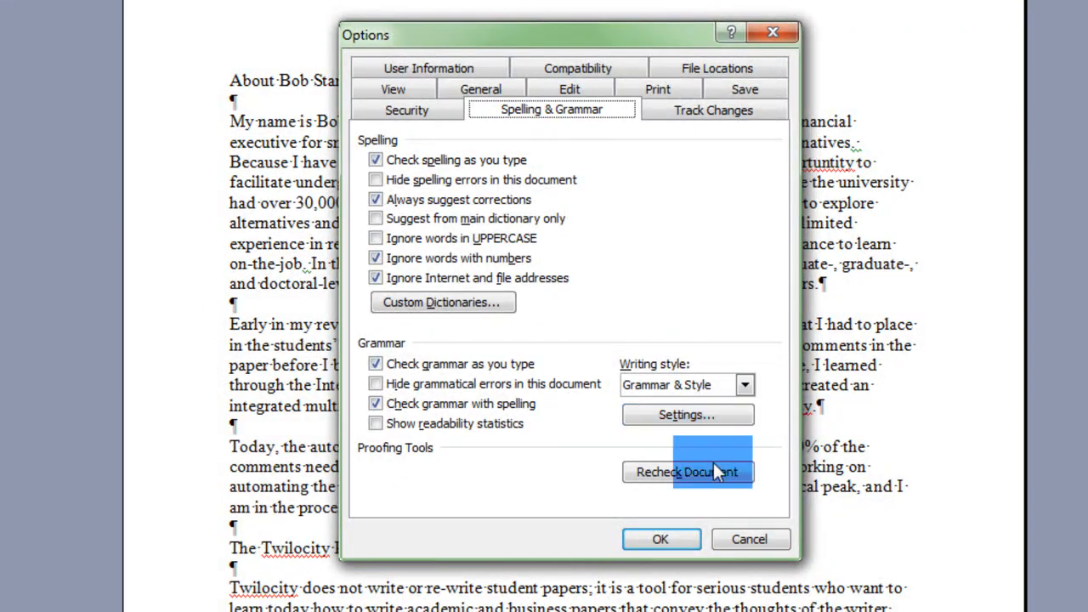
Recheck the document so previously ignored words and grammar are checked again.
click(687, 472)
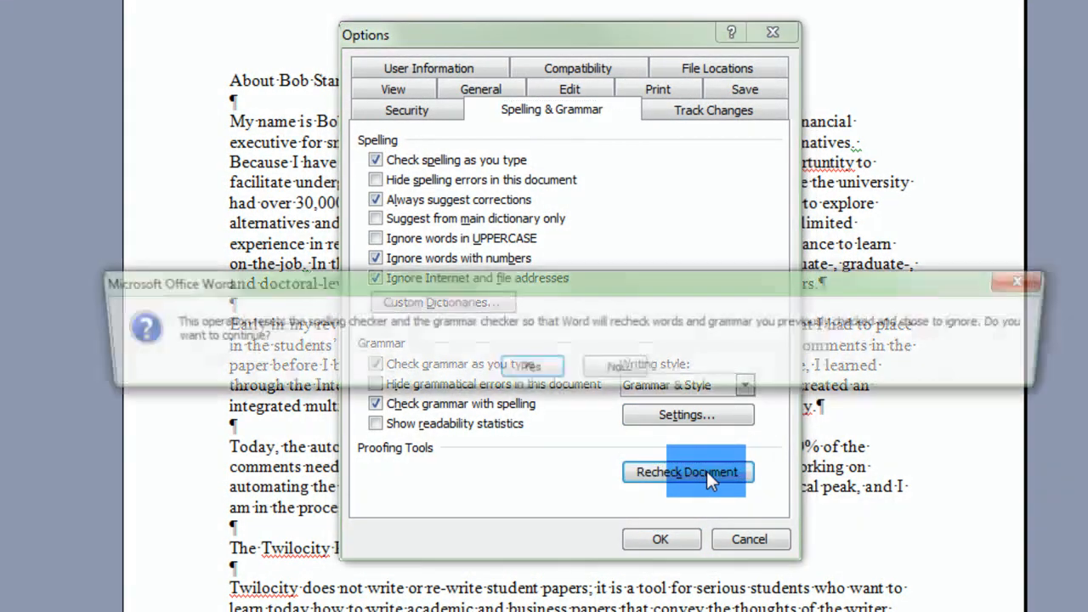
click(687, 472)
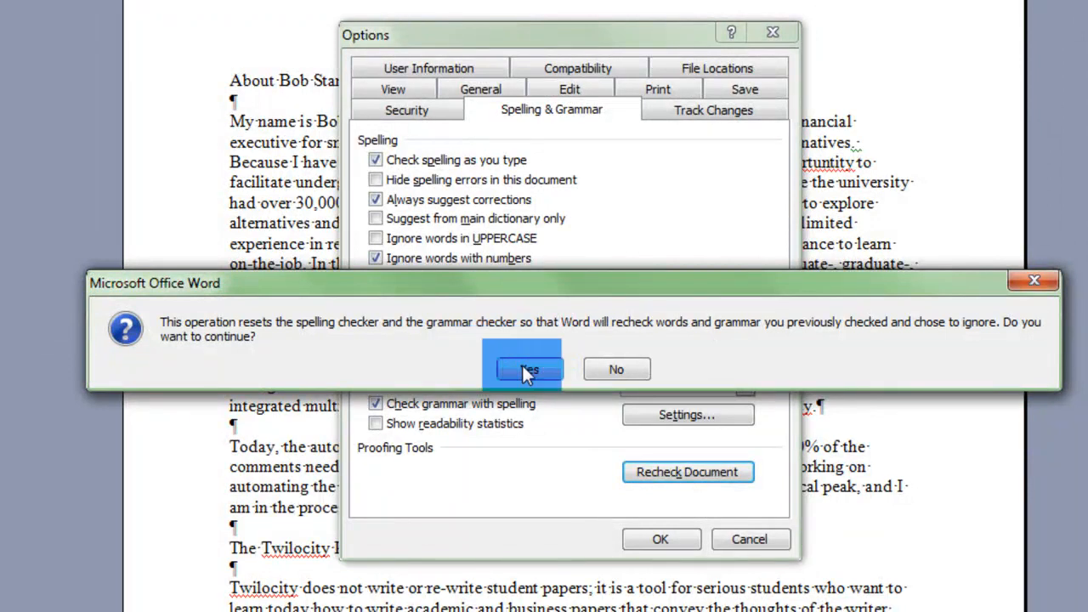
click(521, 368)
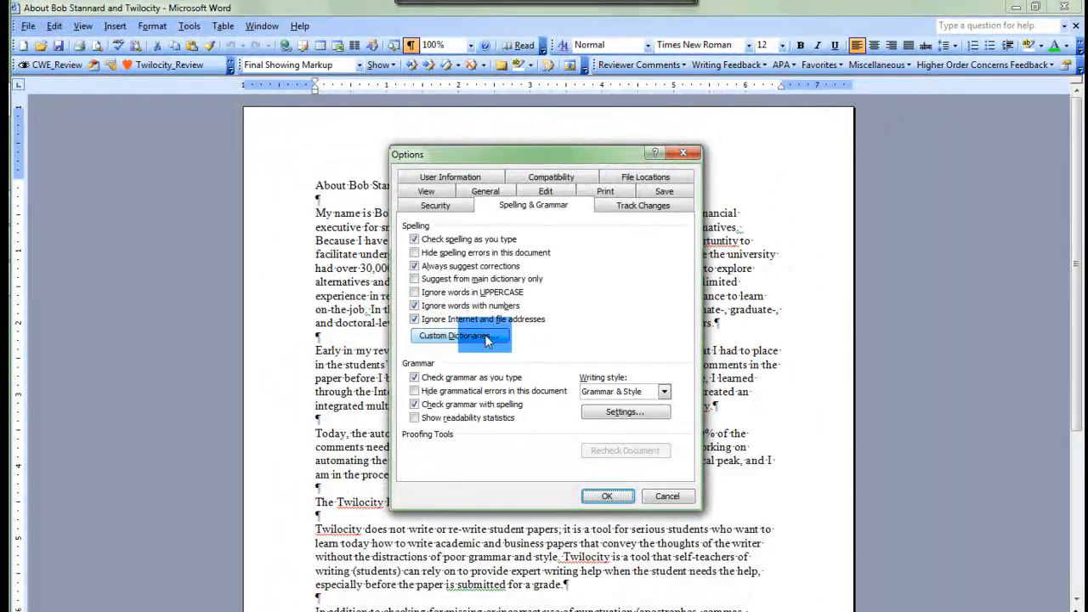
Review CUSTOM.DIC's word list, select the entry Stannard, and confirm the list.
click(460, 335)
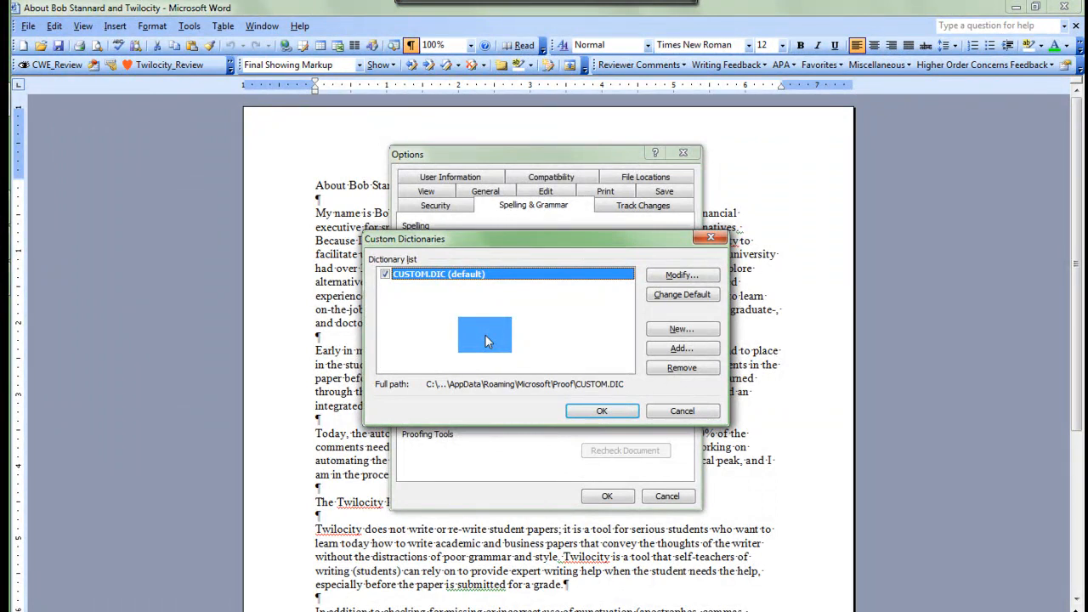
click(682, 274)
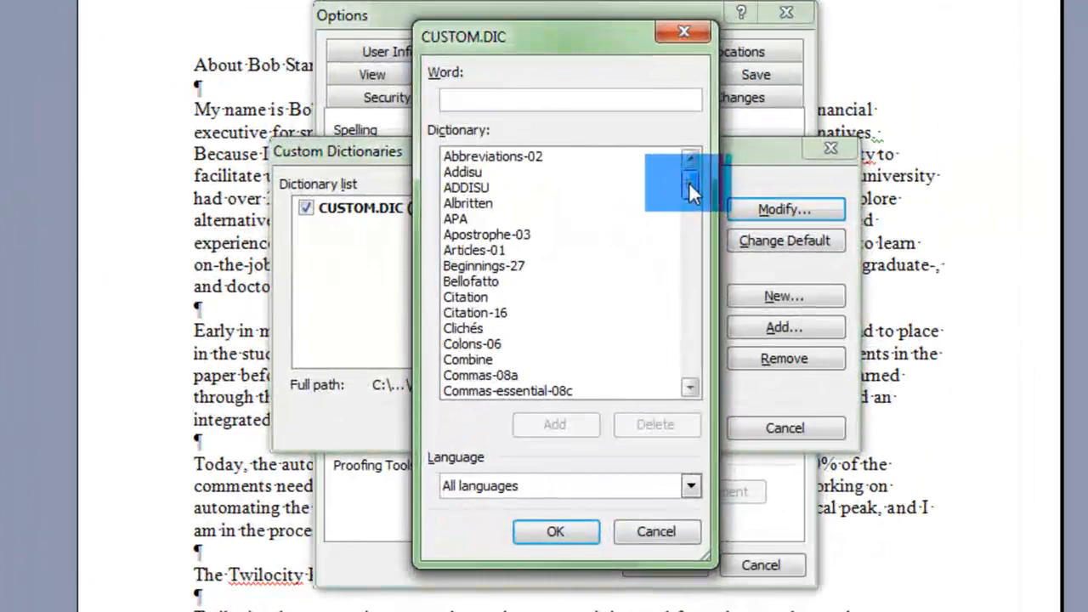
scroll(down, 3)
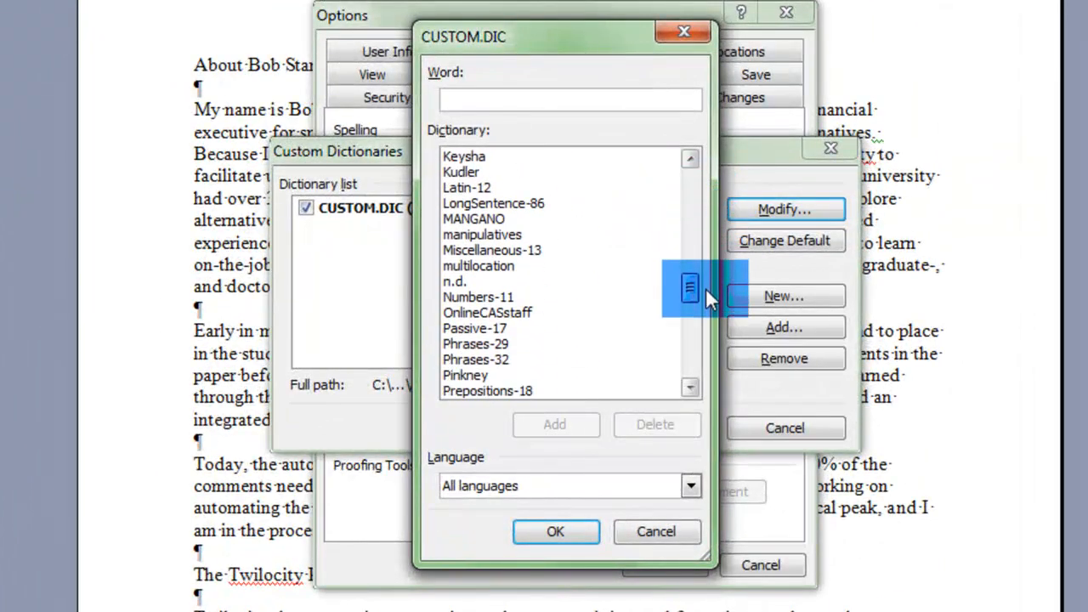
scroll(down, 3)
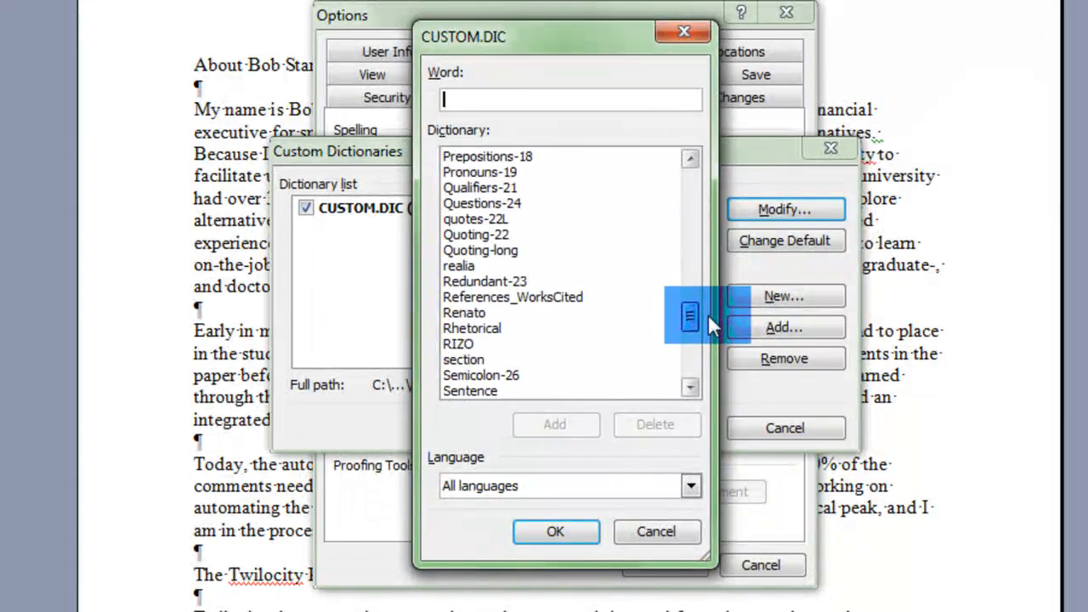
scroll(down, 3)
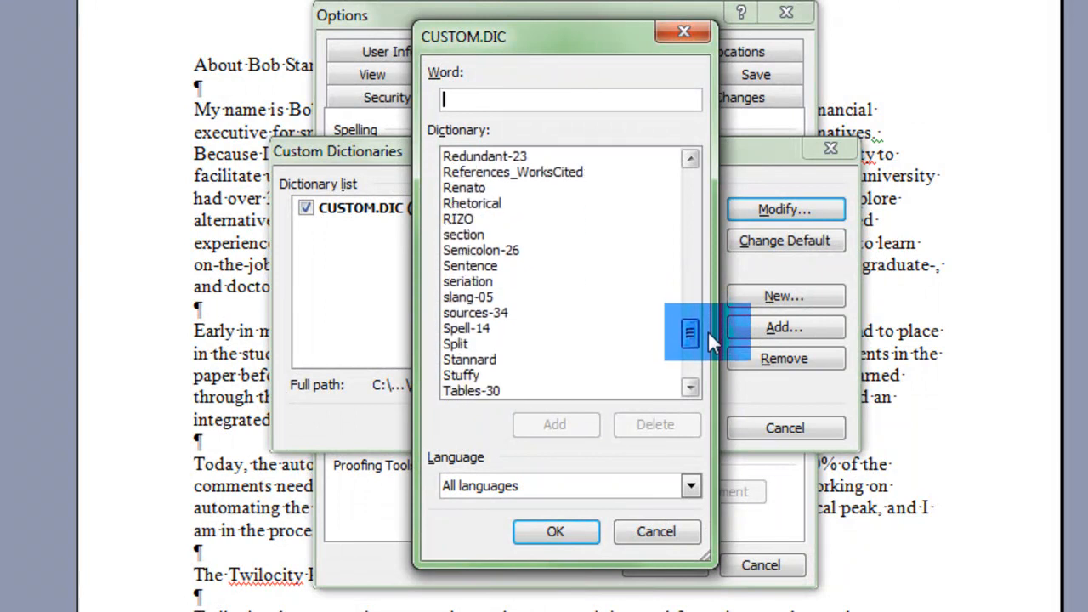
scroll(down, 3)
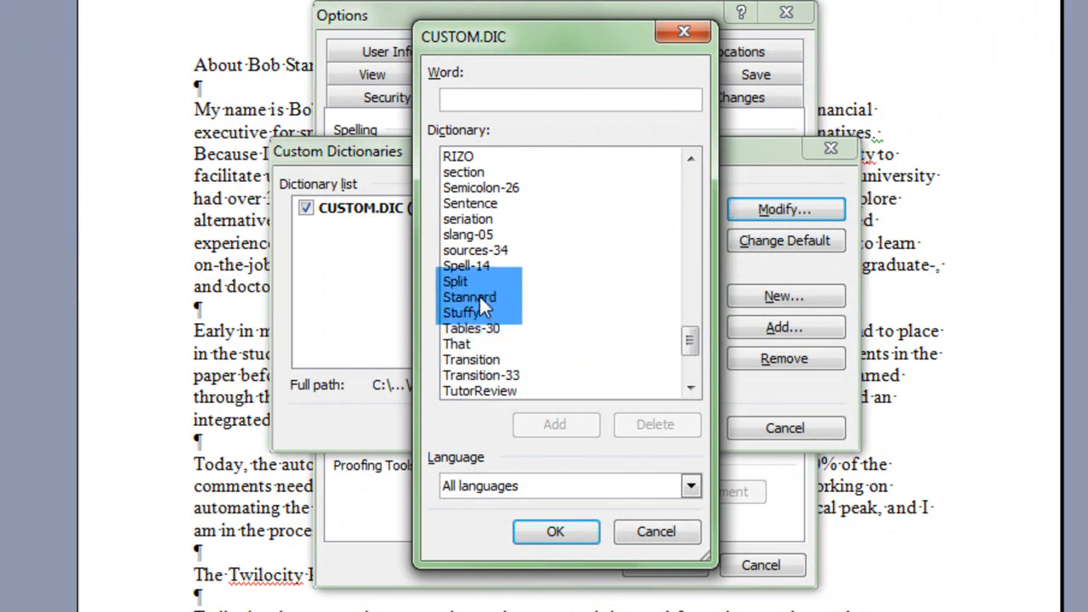
click(470, 296)
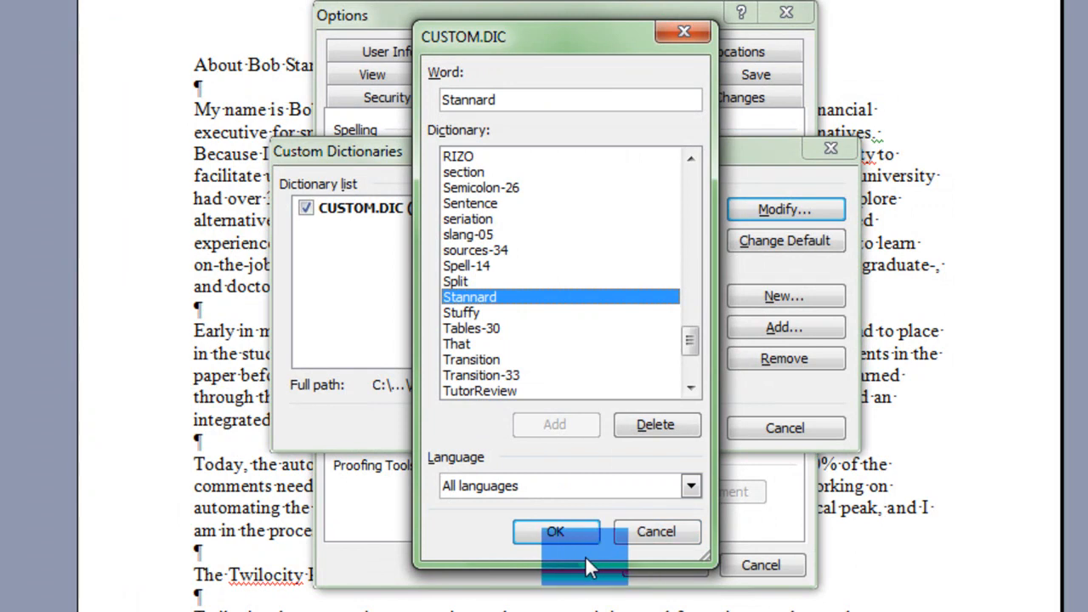
mouse_move(574, 467)
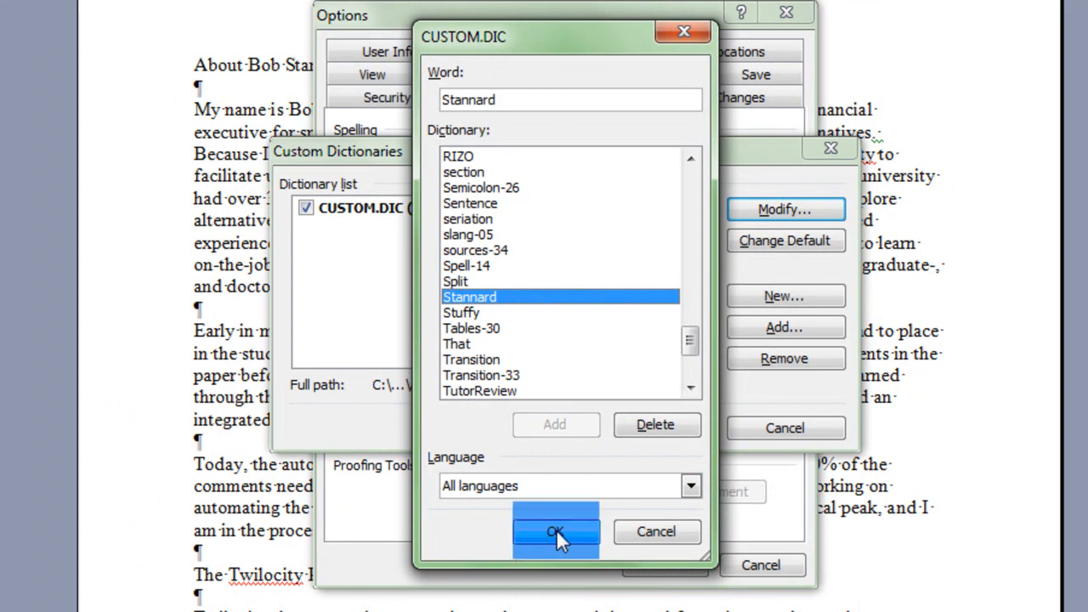
click(555, 531)
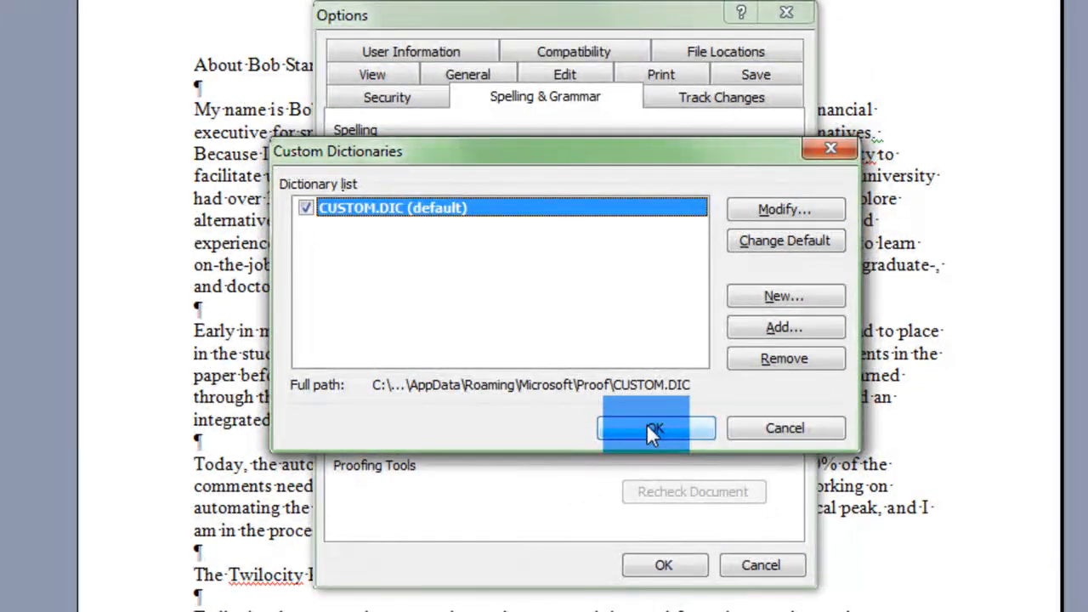
Close Custom Dictionaries and show spelling options for the heading word Twilocity.
click(654, 427)
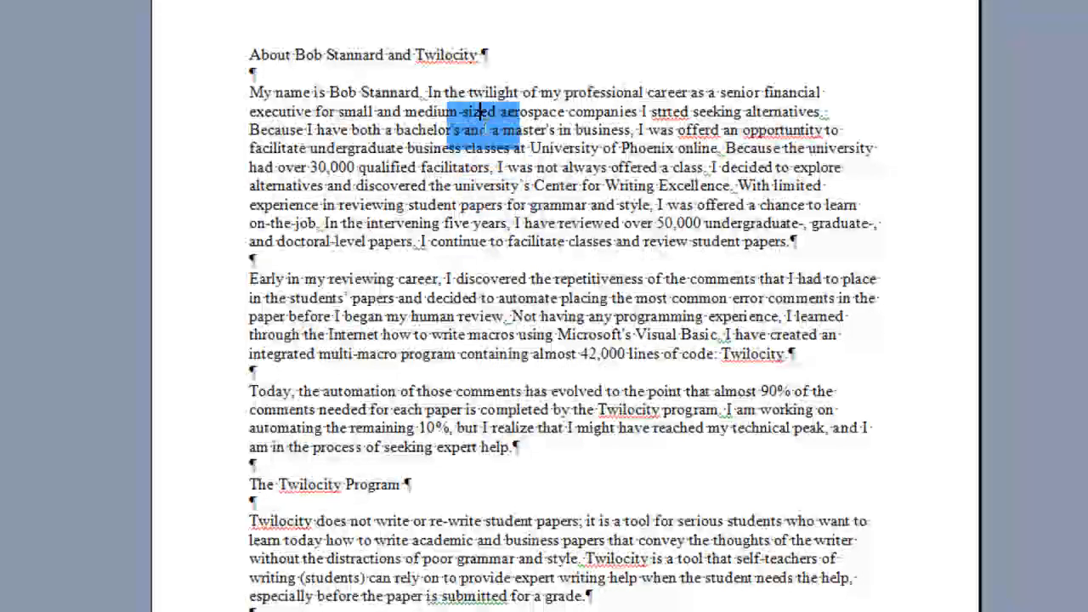
double_click(441, 56)
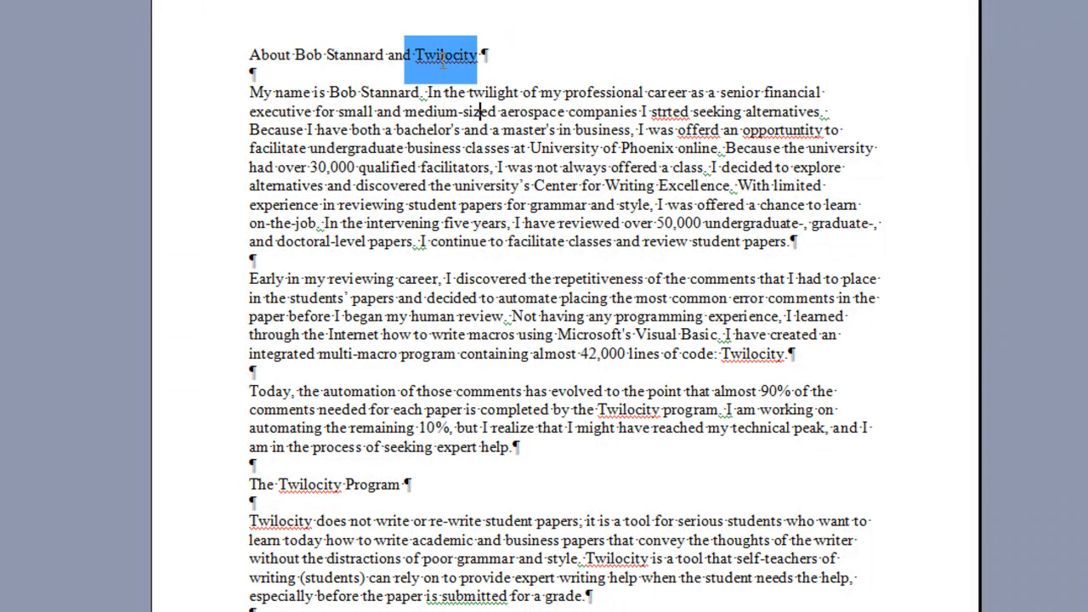
right_click(441, 55)
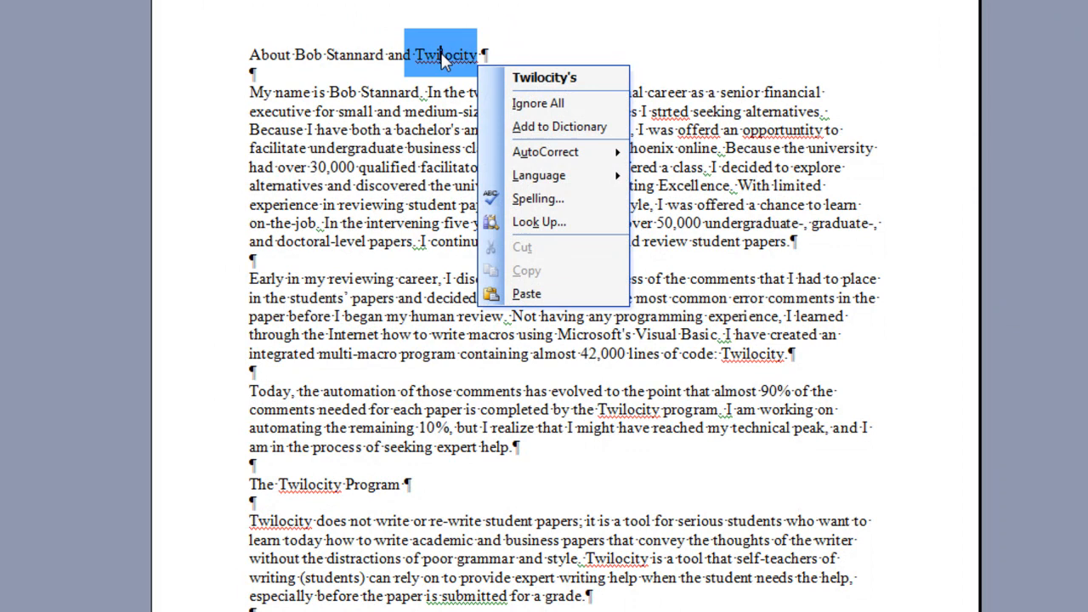
mouse_move(544, 77)
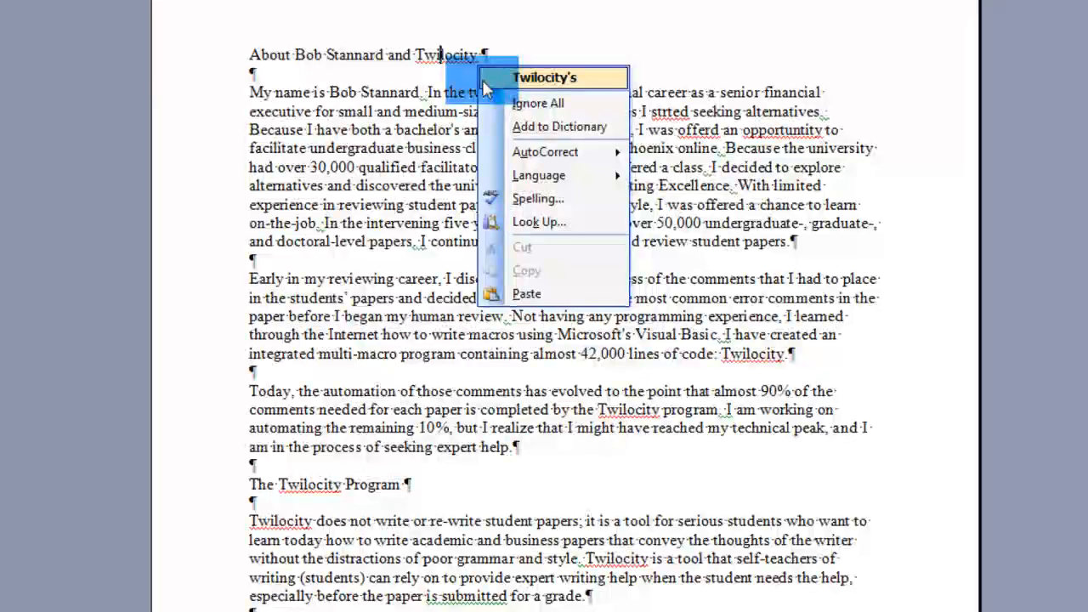
mouse_move(560, 126)
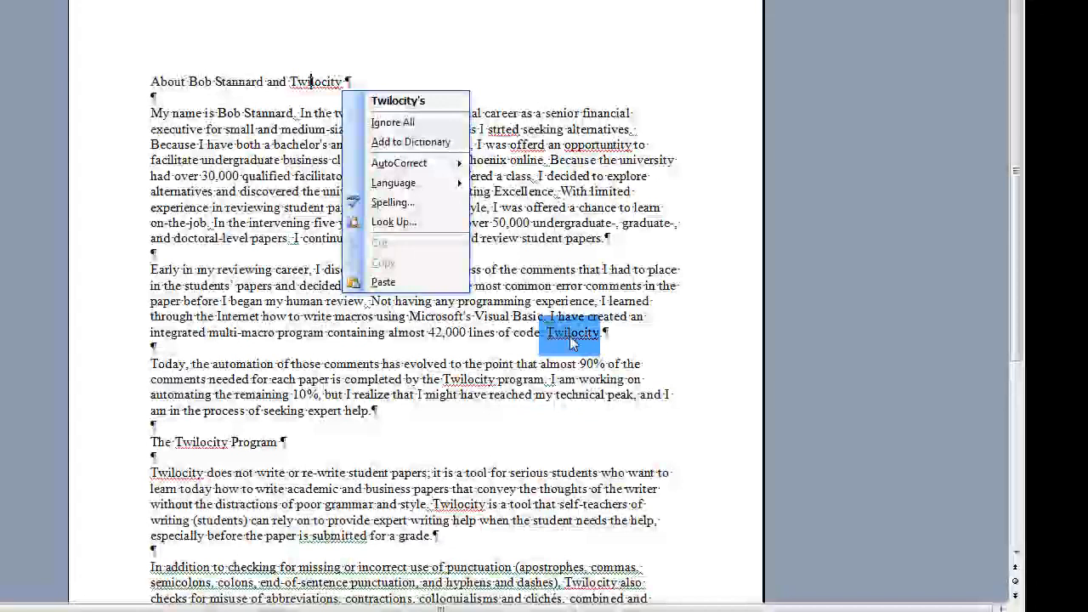
mouse_move(411, 142)
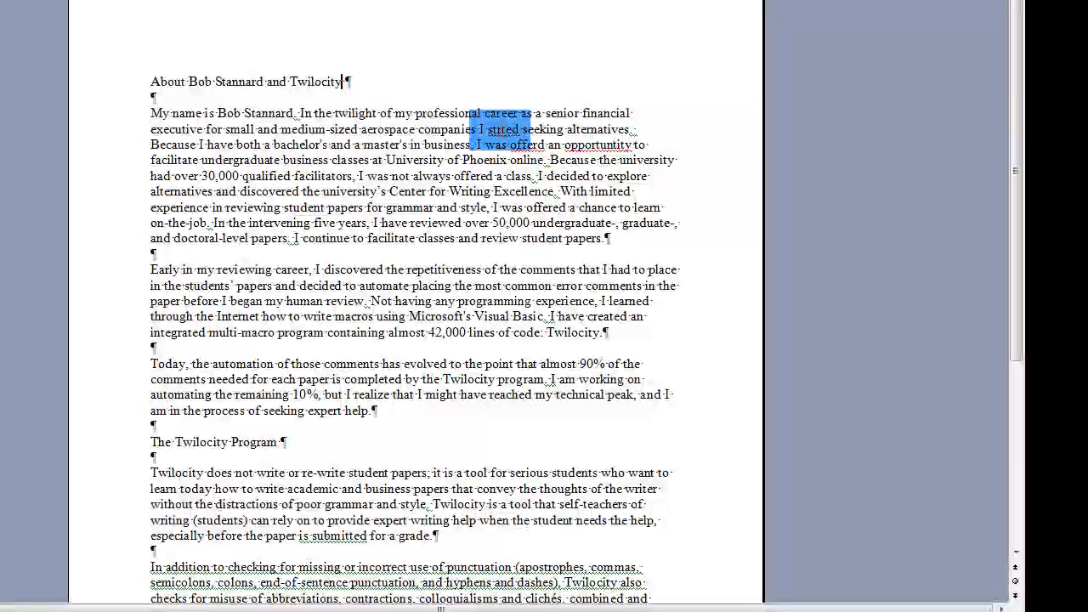
Correct strted to started and offerd to offered via the shortcut menu suggestions.
right_click(504, 129)
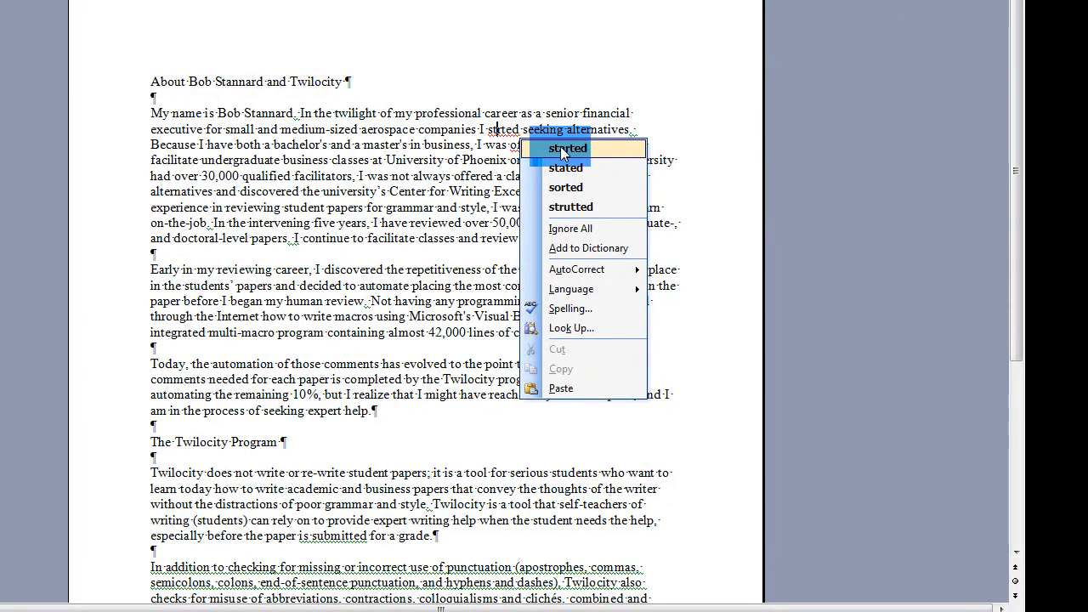
mouse_move(570, 228)
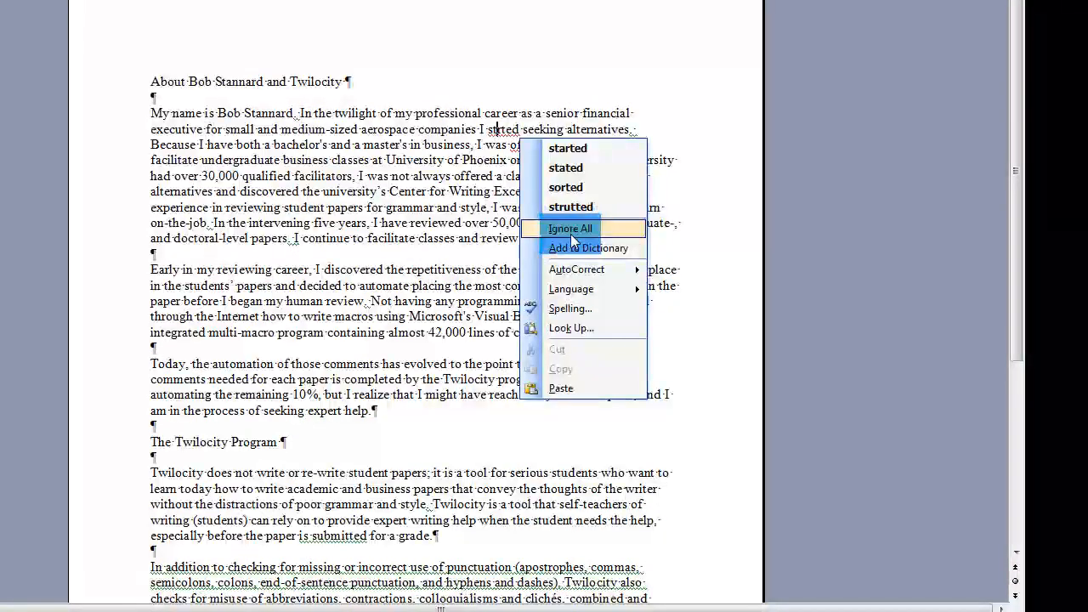
mouse_move(570, 228)
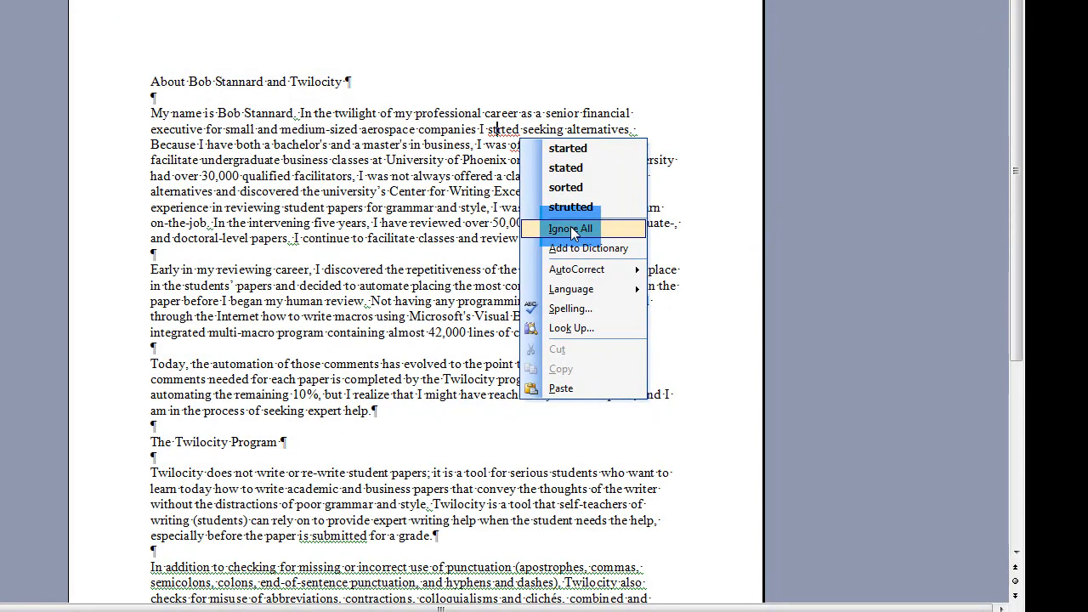
mouse_move(586, 363)
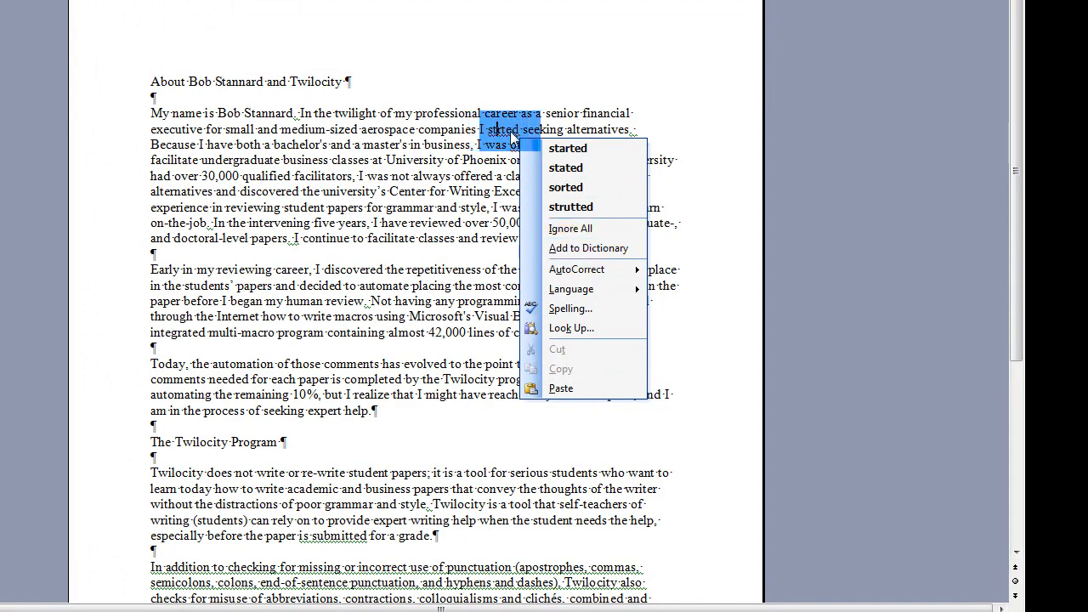
click(567, 147)
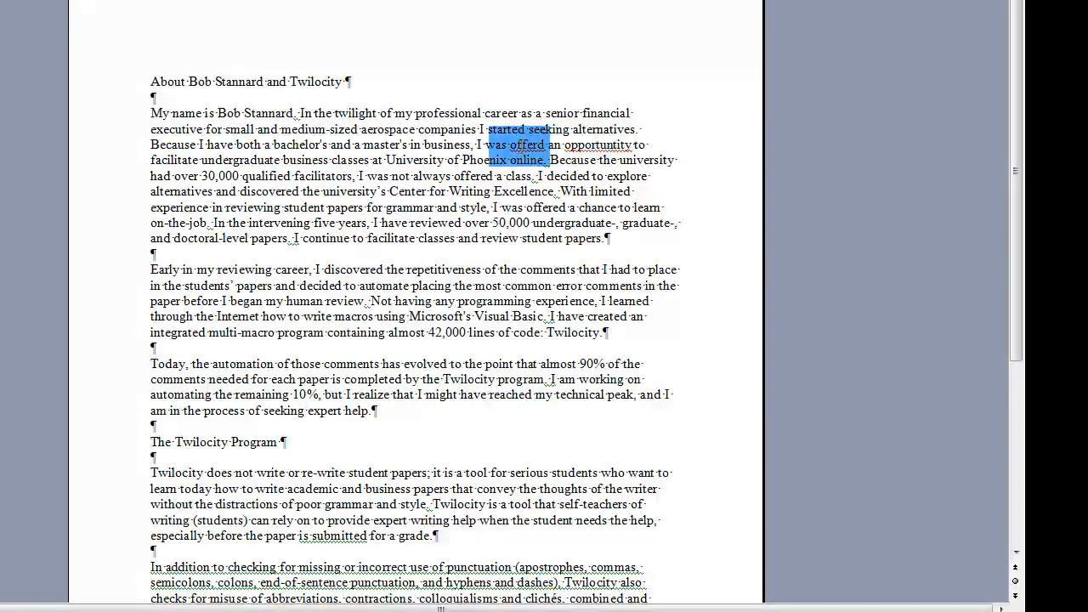
right_click(524, 144)
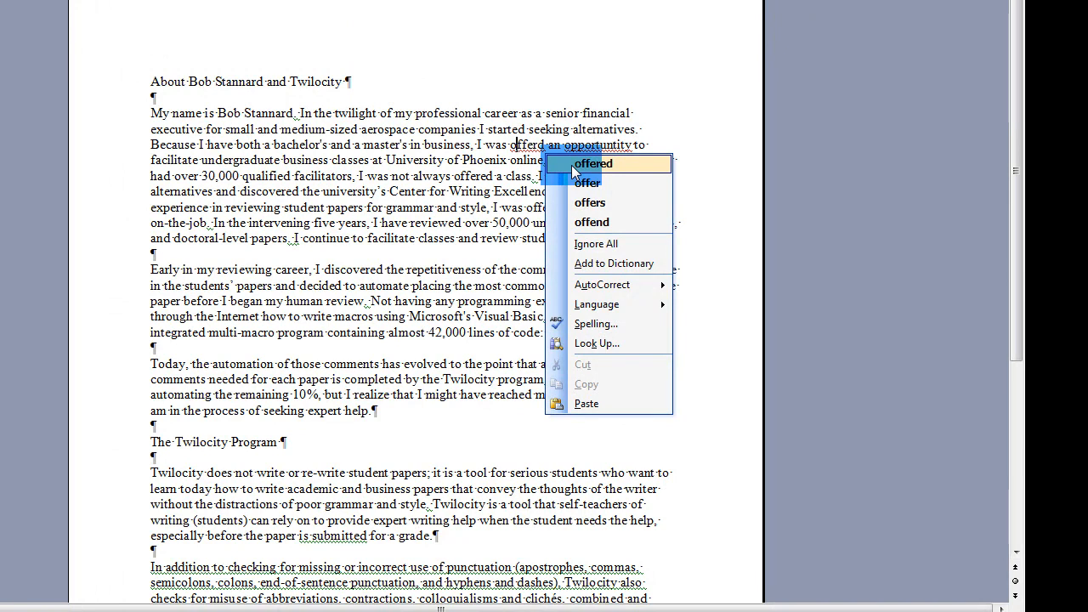
click(592, 163)
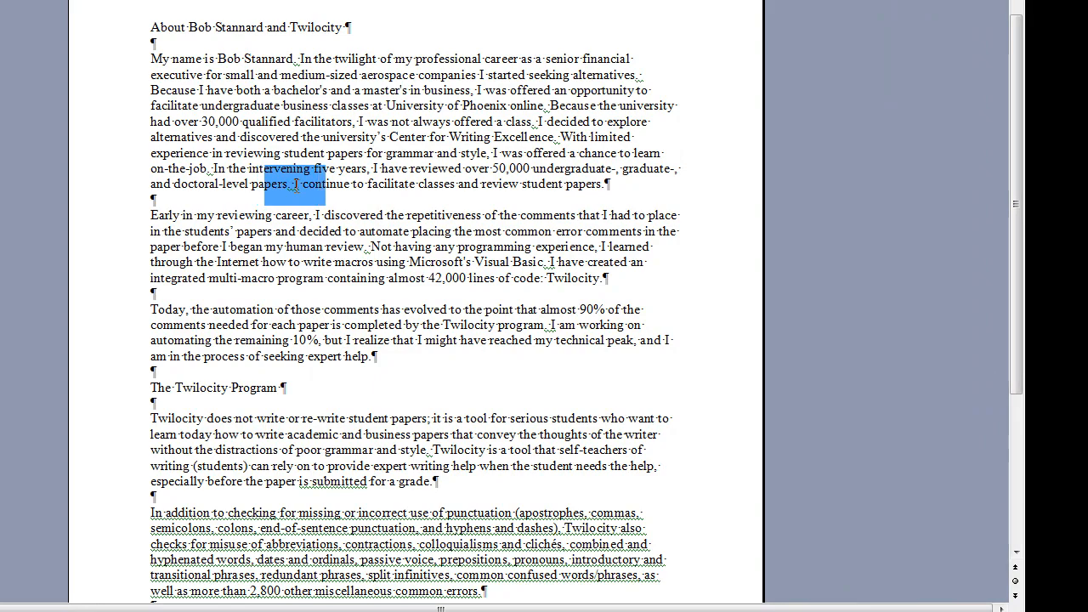
Apply the suggested two spaces between "papers." and "I continue".
scroll(down, 3)
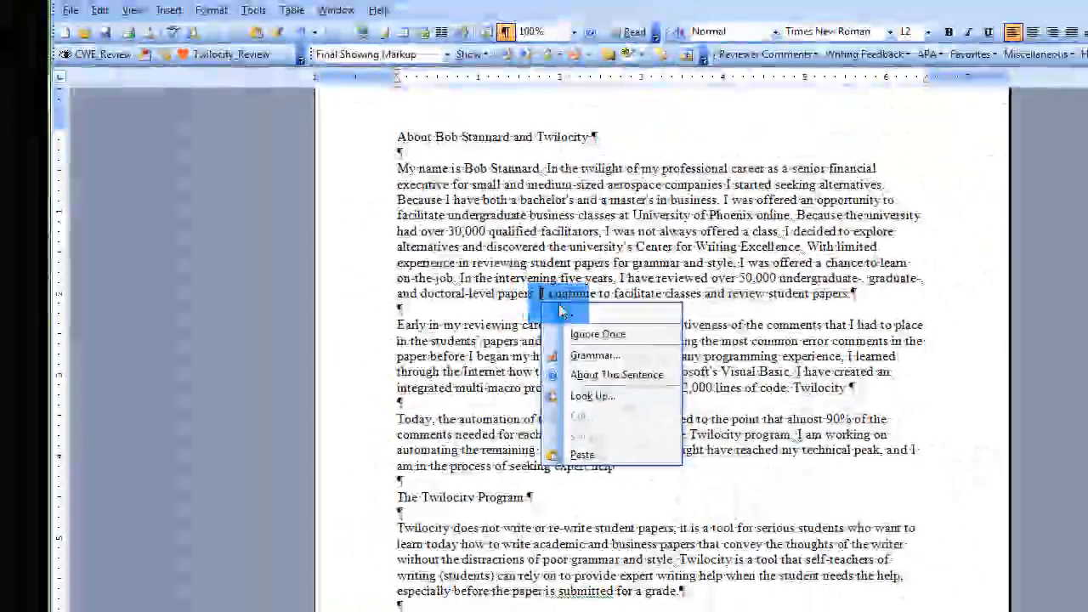
mouse_move(573, 312)
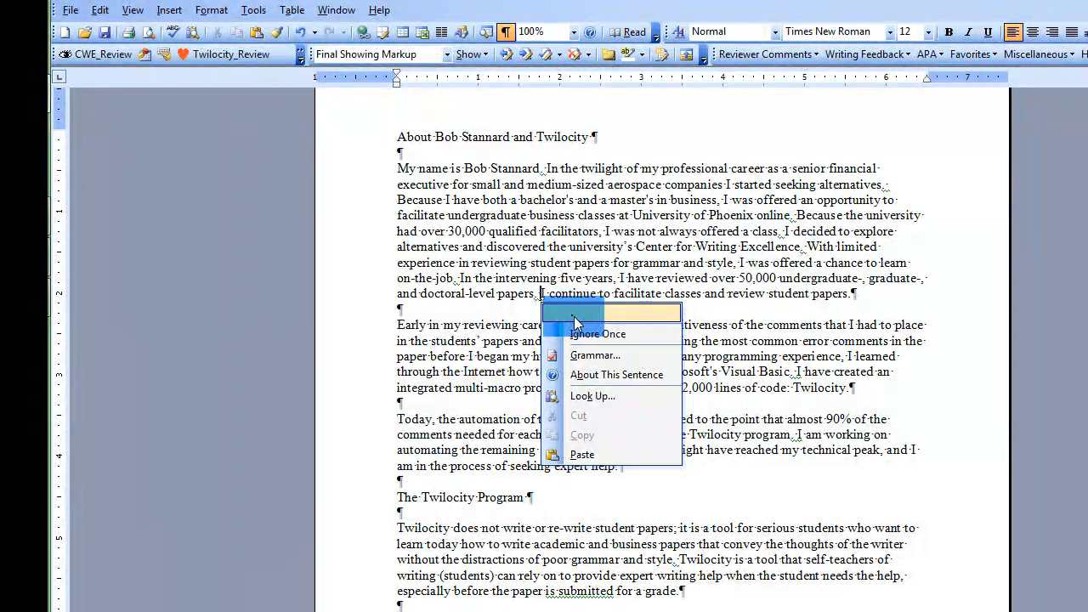
mouse_move(582, 333)
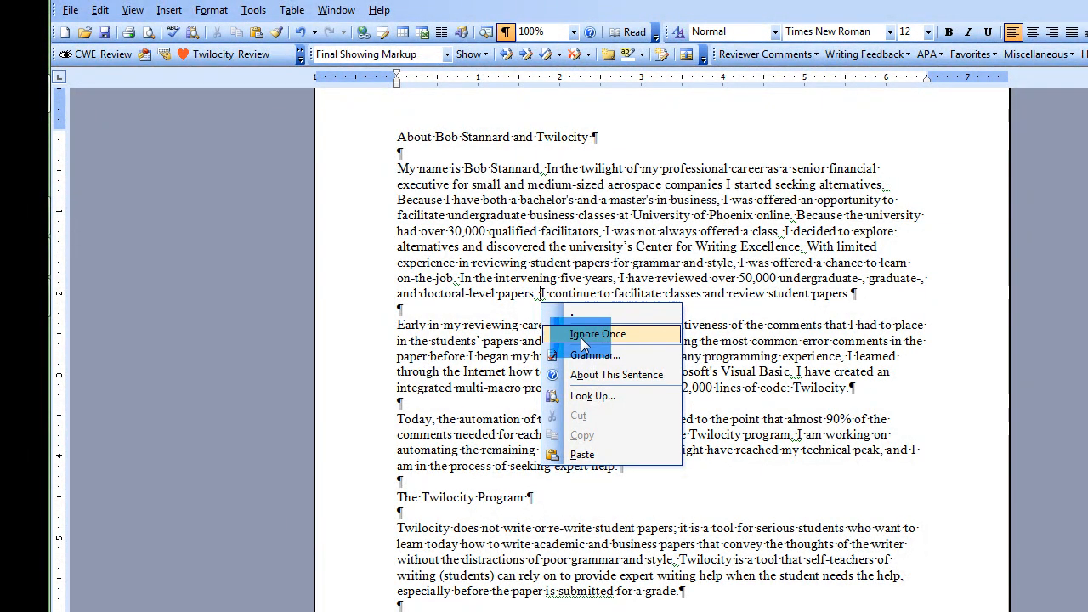
mouse_move(603, 375)
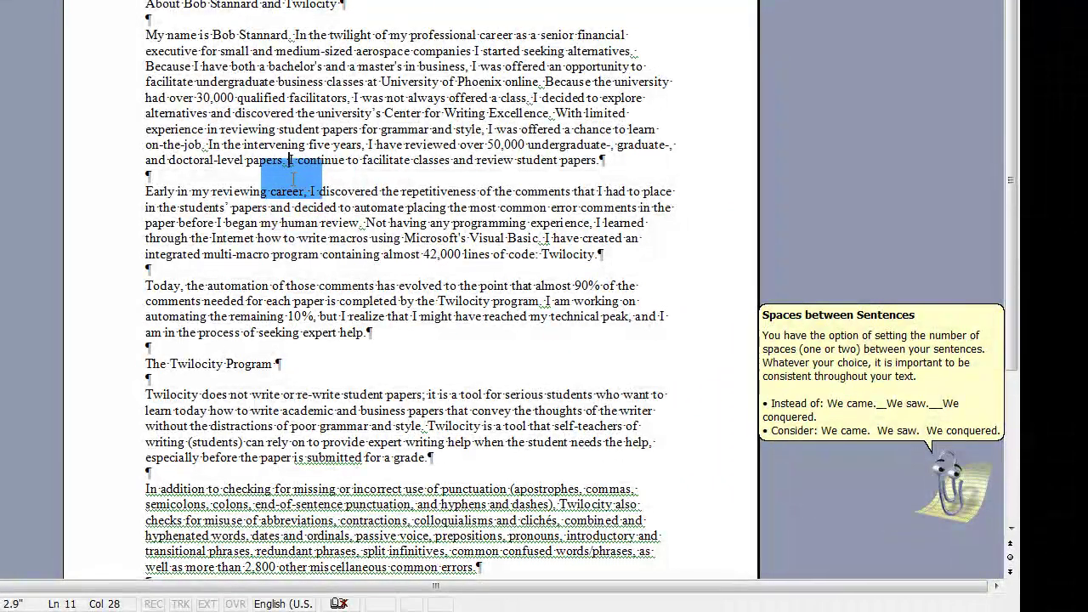
right_click(289, 166)
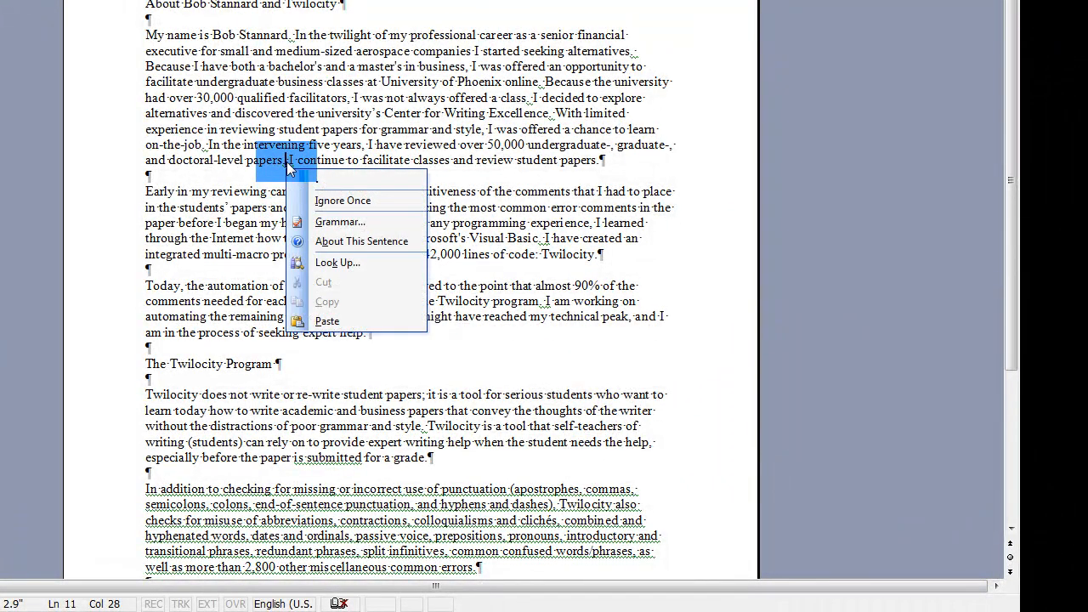
click(342, 199)
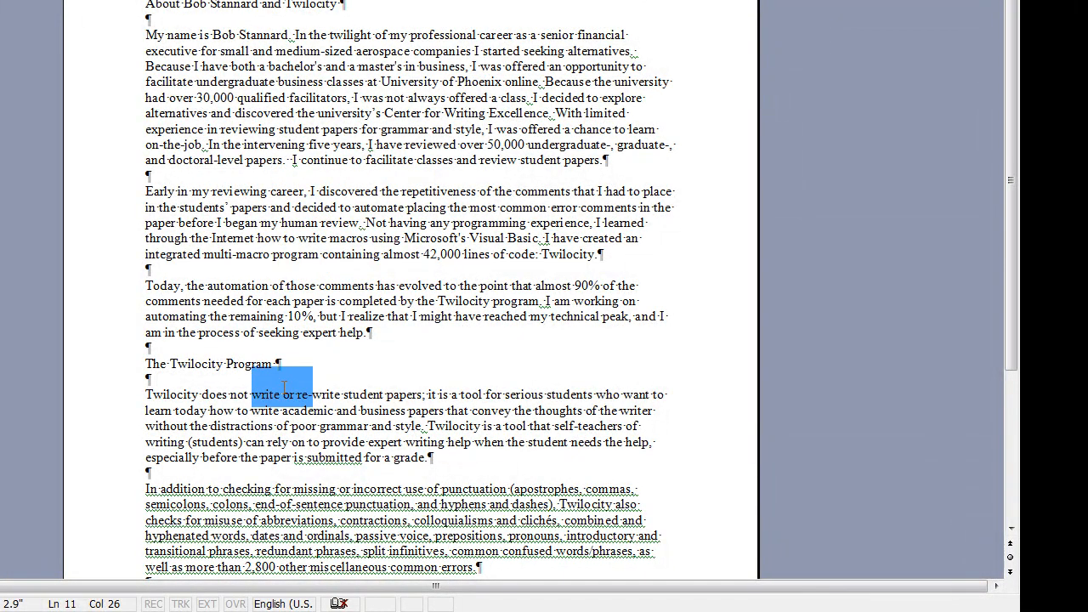
scroll(down, 3)
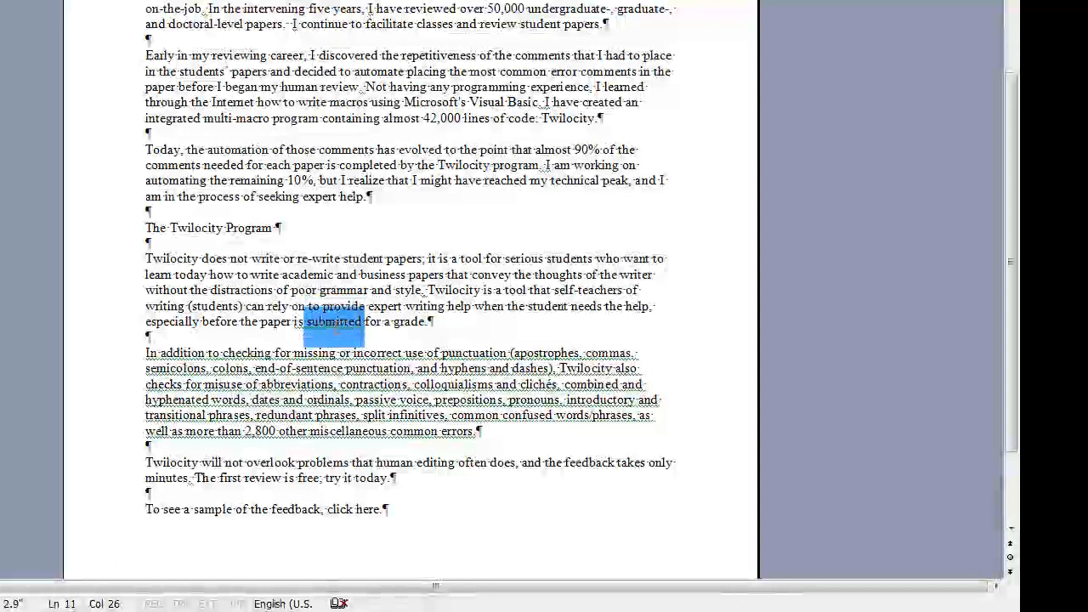
right_click(334, 321)
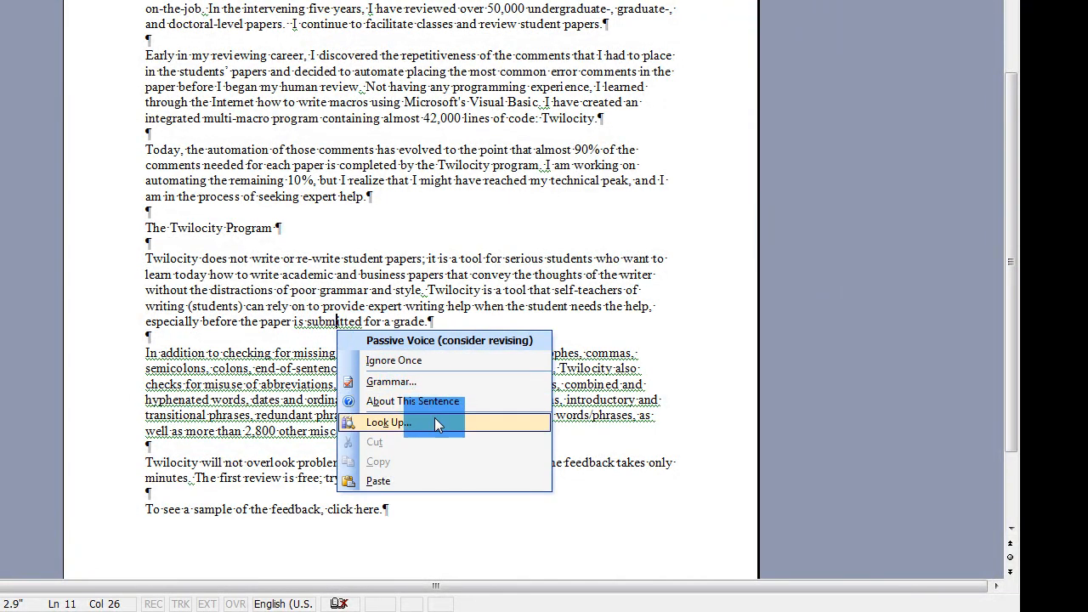
click(413, 401)
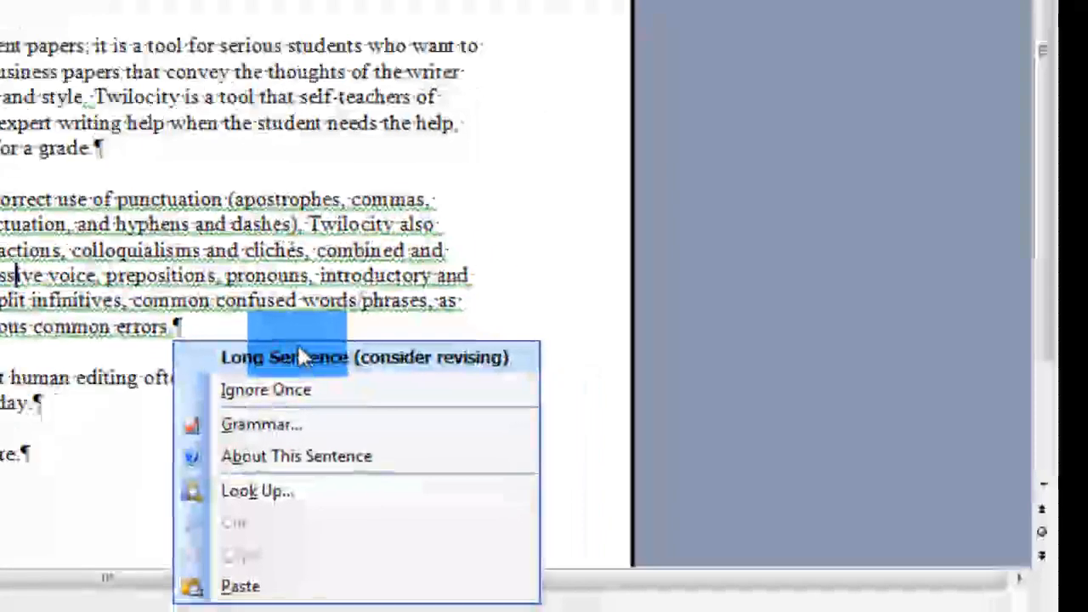
mouse_move(306, 452)
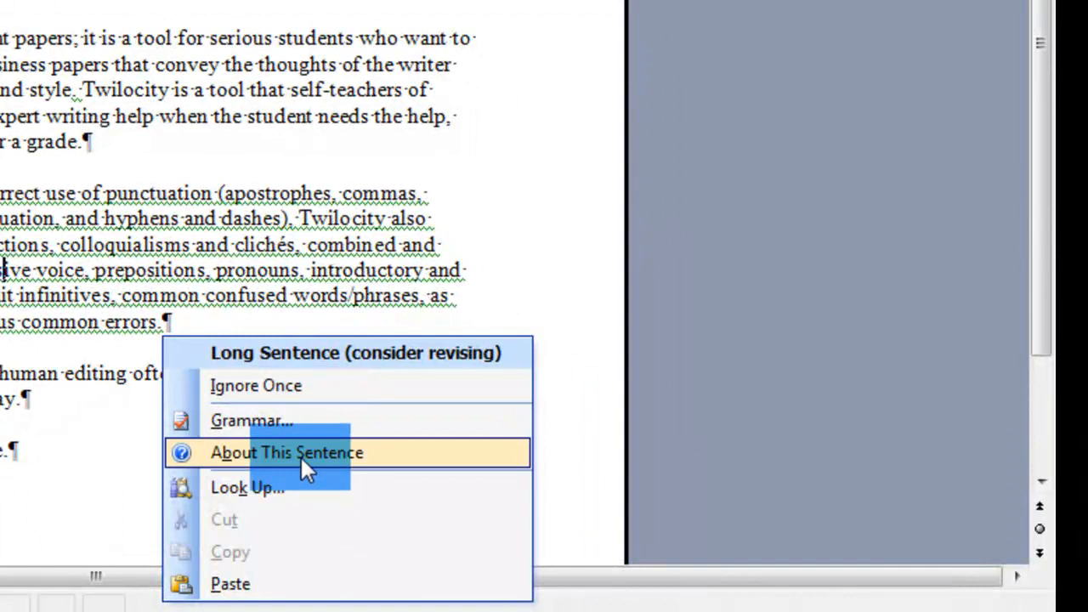
Show the Office Assistant's Long Sentence explanation, then return to the document text.
click(287, 452)
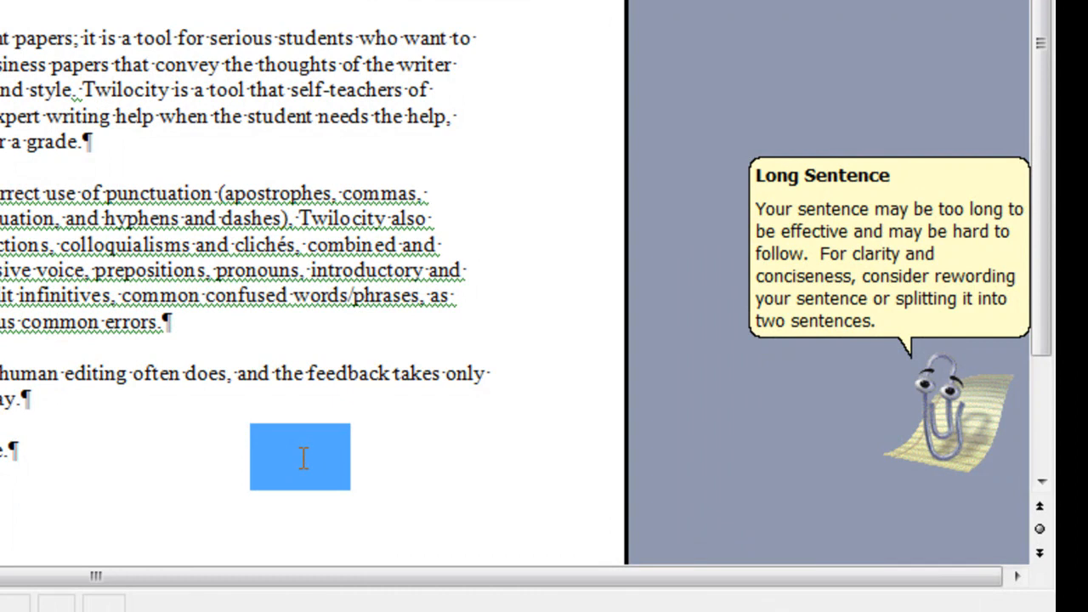
scroll(up, 3)
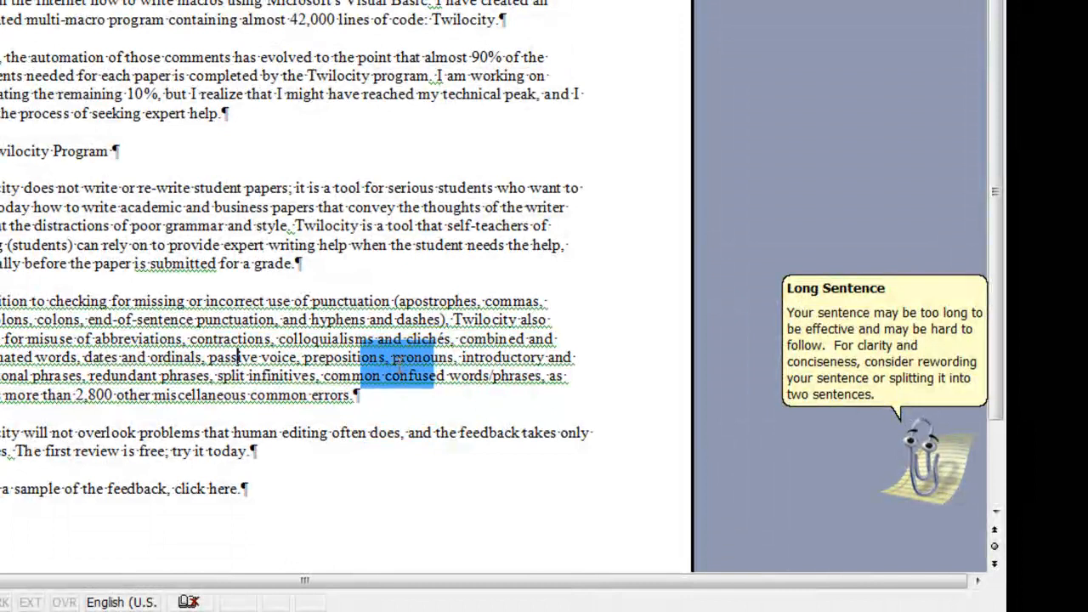
click(374, 311)
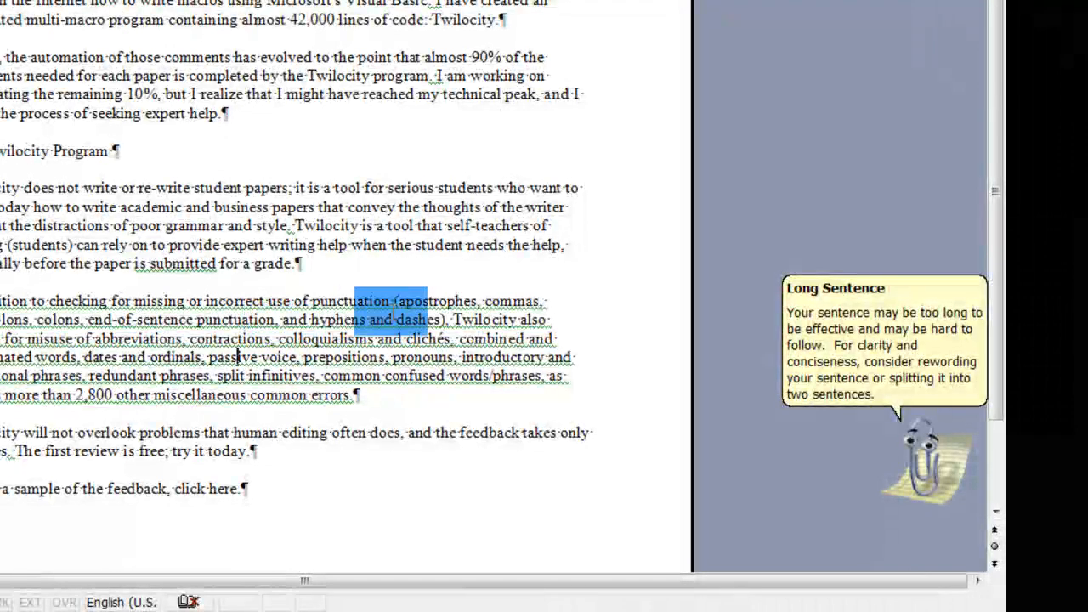